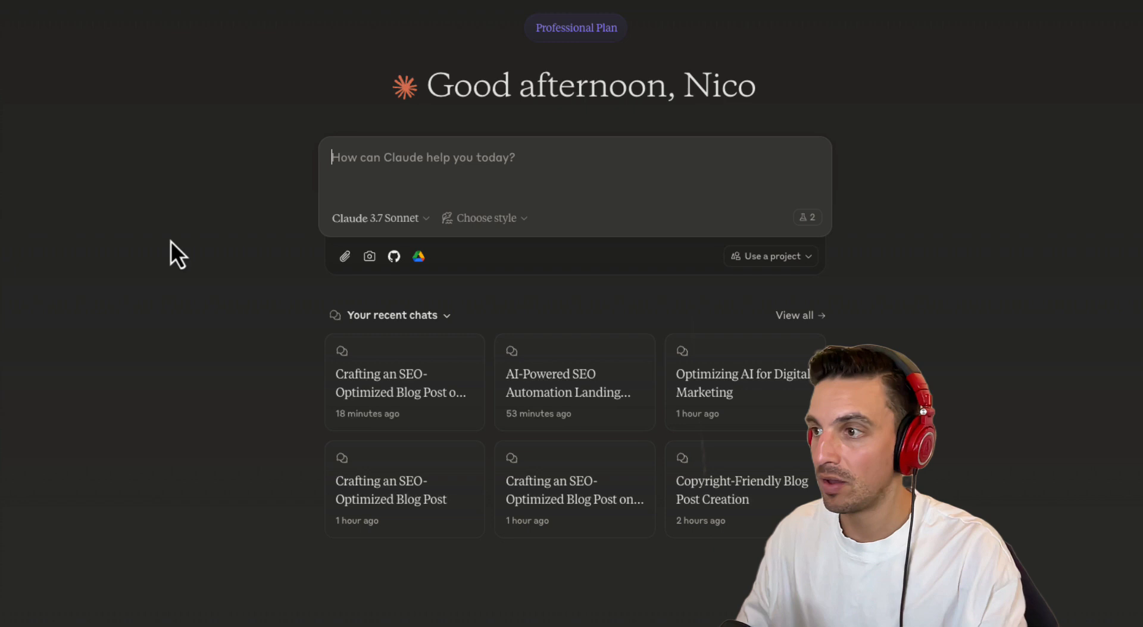
# Switch Perplexity to Deep Research mode for the AI marketing workforce query
pyautogui.click(373, 218)
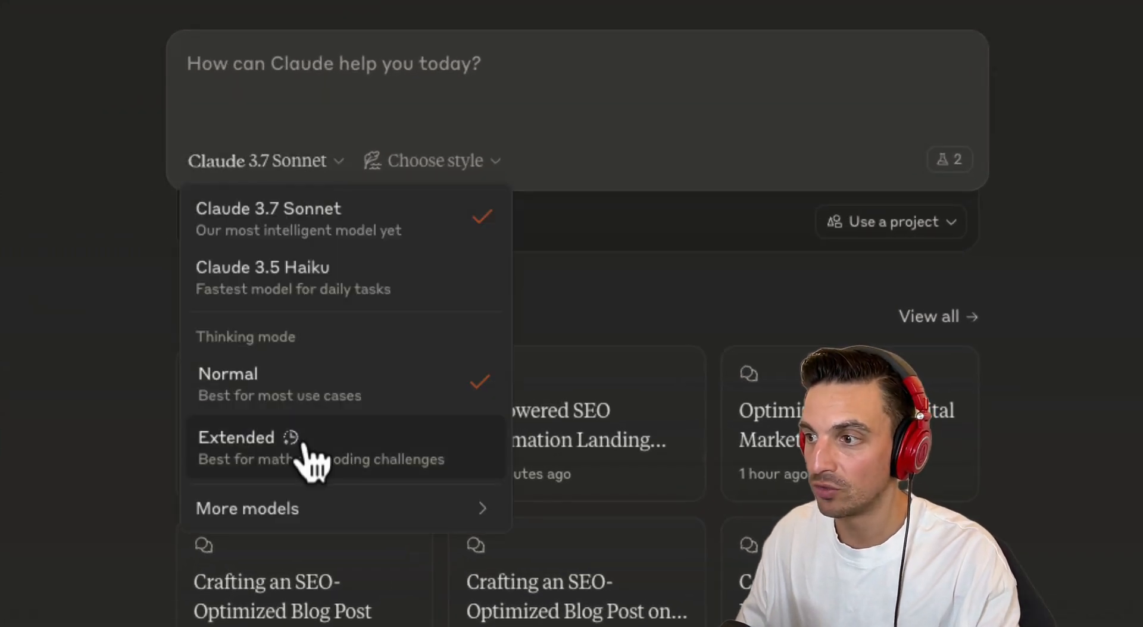
pyautogui.moveTo(364, 448)
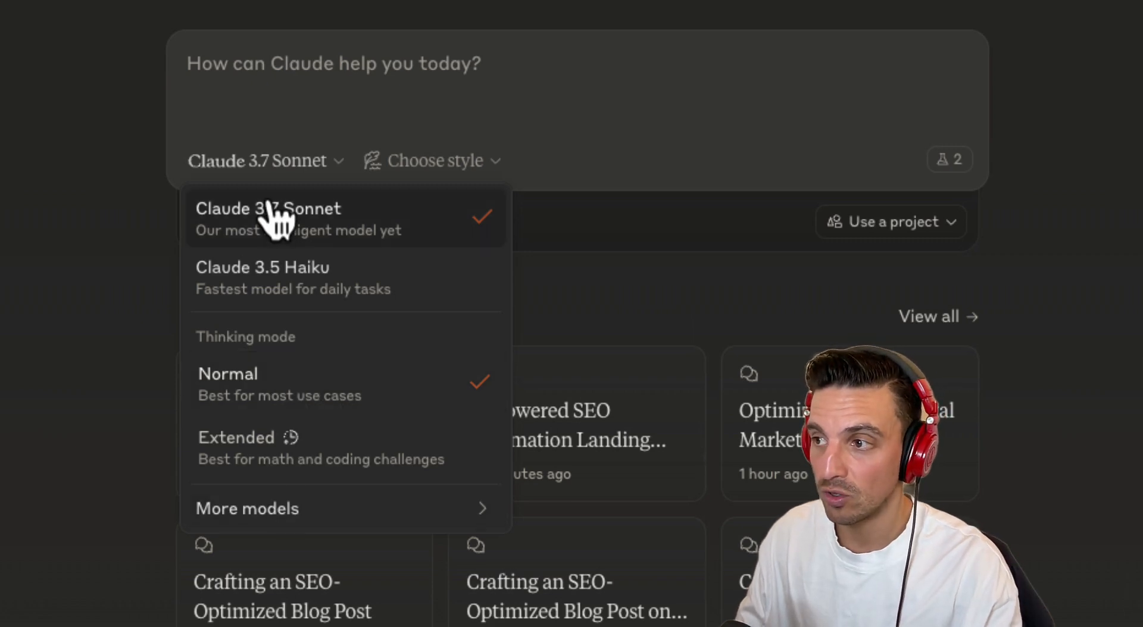
pyautogui.moveTo(350, 404)
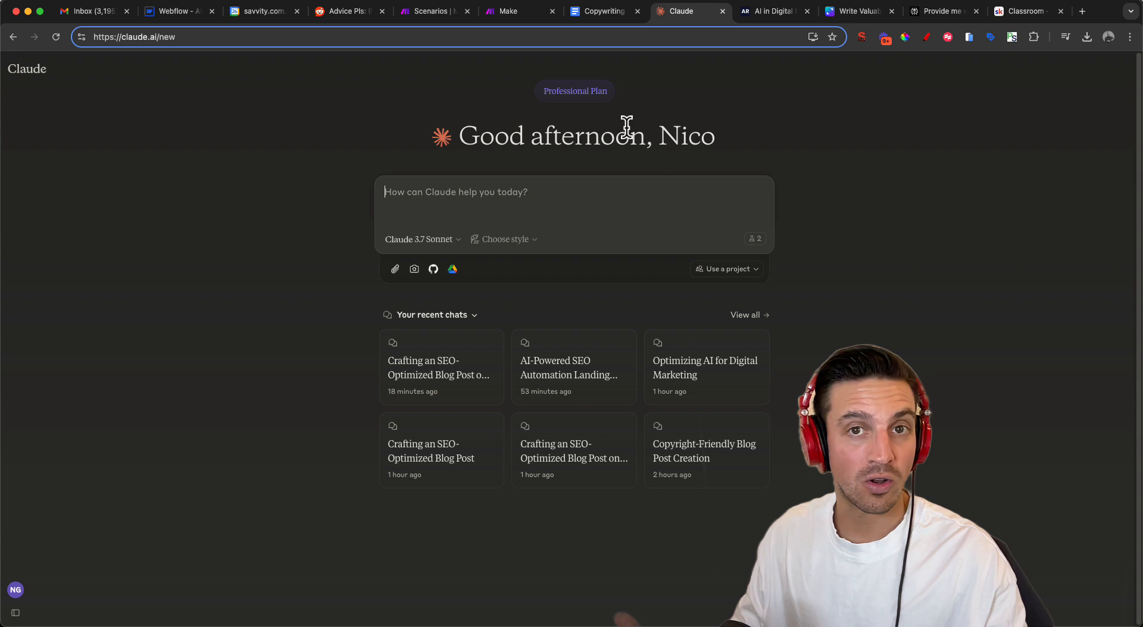
pyautogui.moveTo(940, 11)
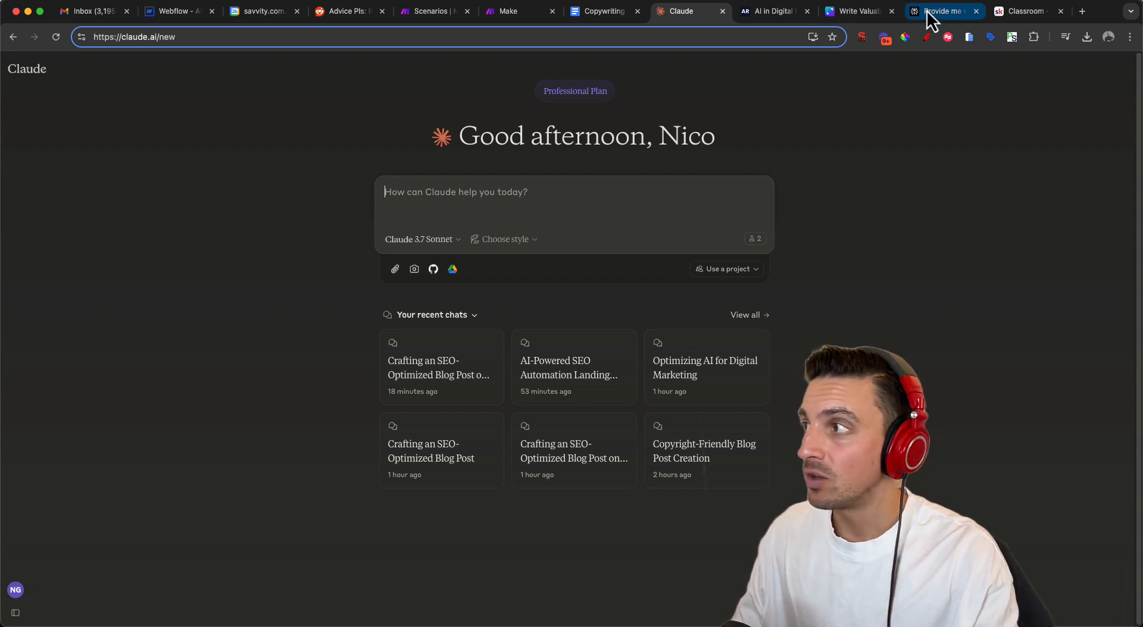
pyautogui.click(941, 10)
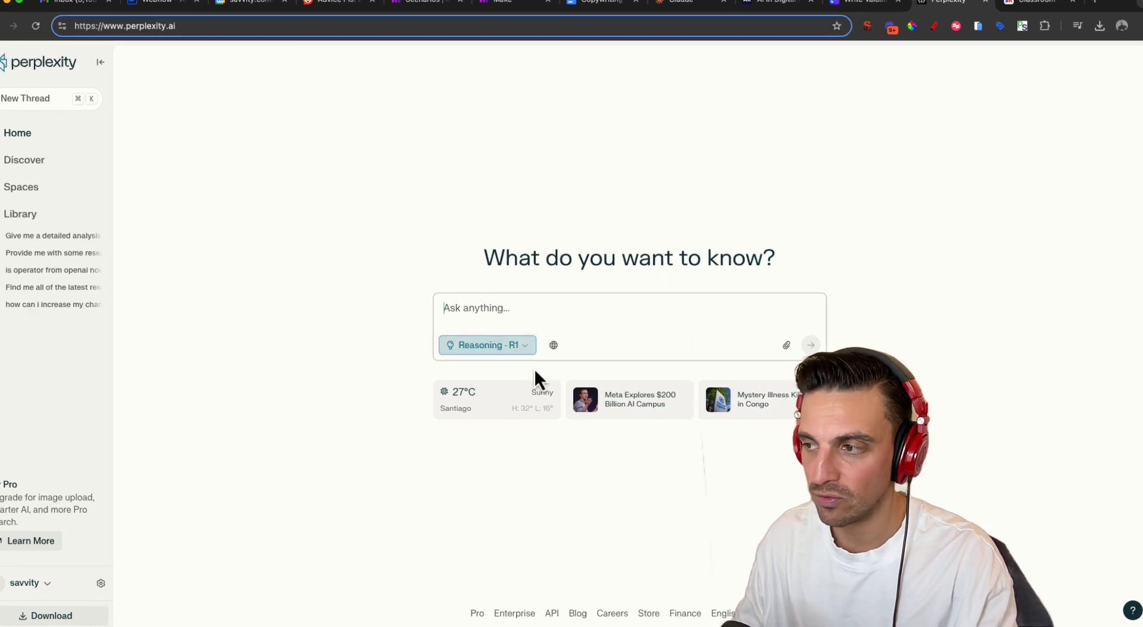
pyautogui.click(487, 344)
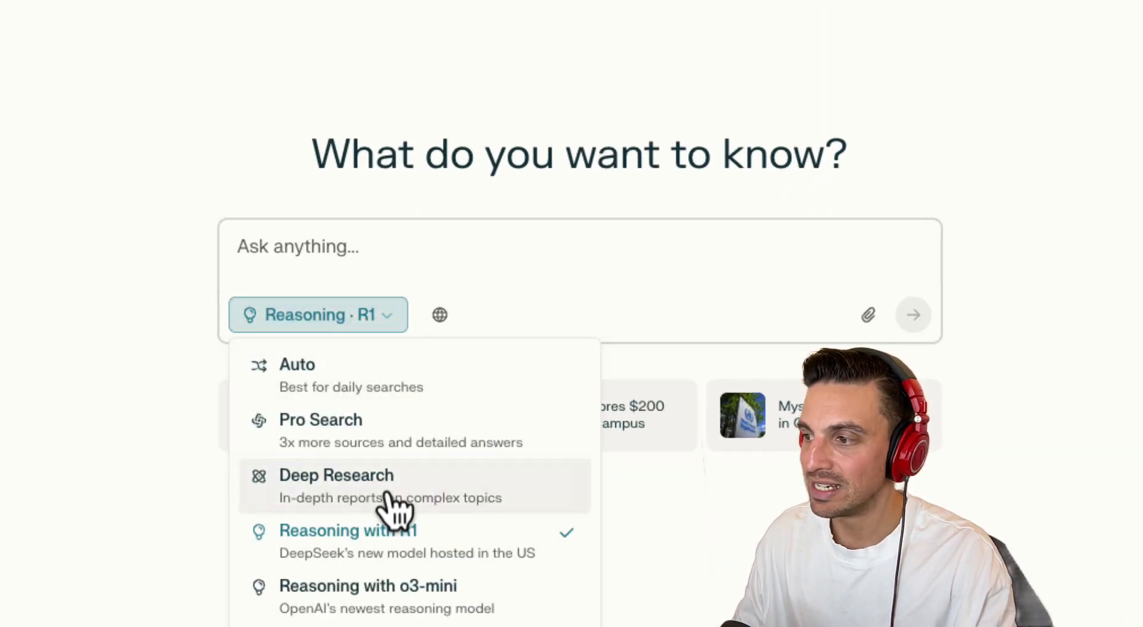
pyautogui.click(336, 475)
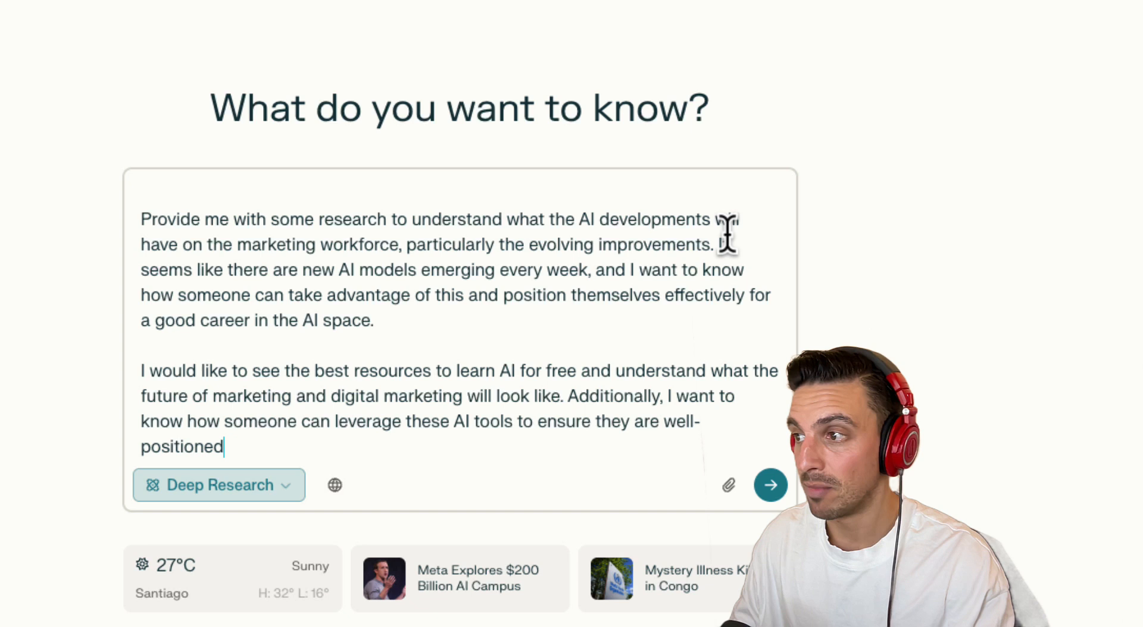
pyautogui.moveTo(471, 277)
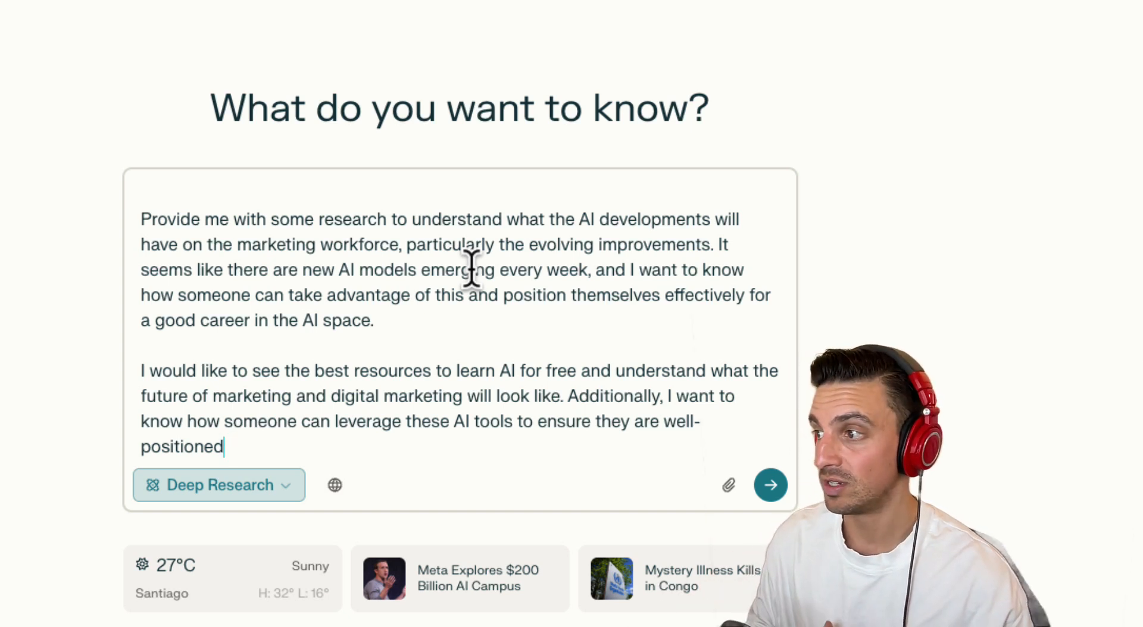
pyautogui.moveTo(507, 328)
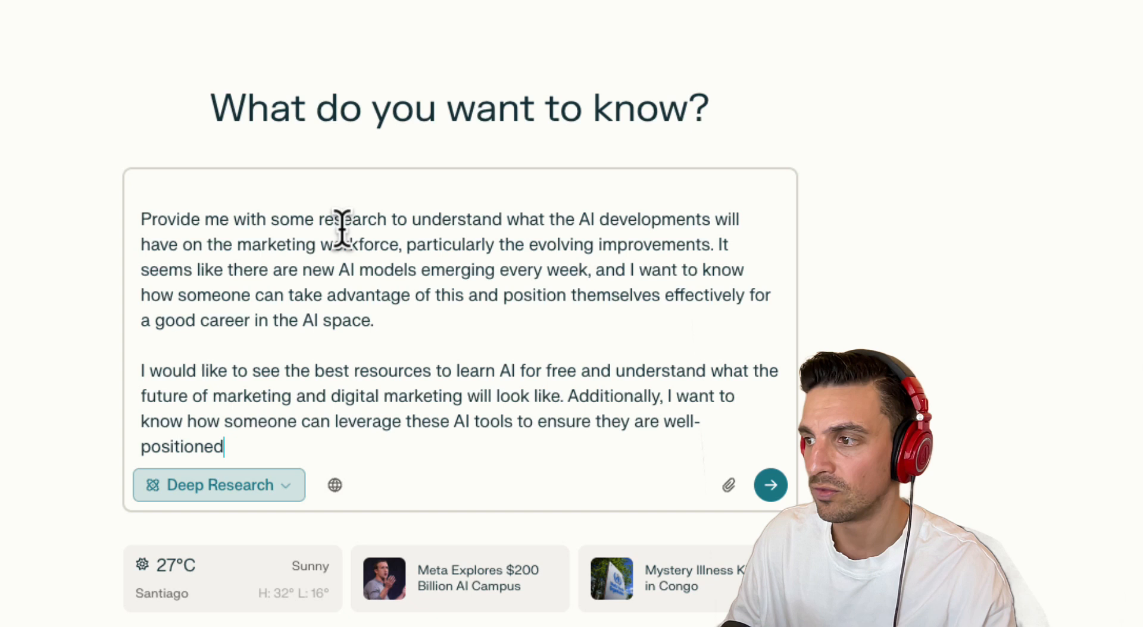
pyautogui.moveTo(492, 328)
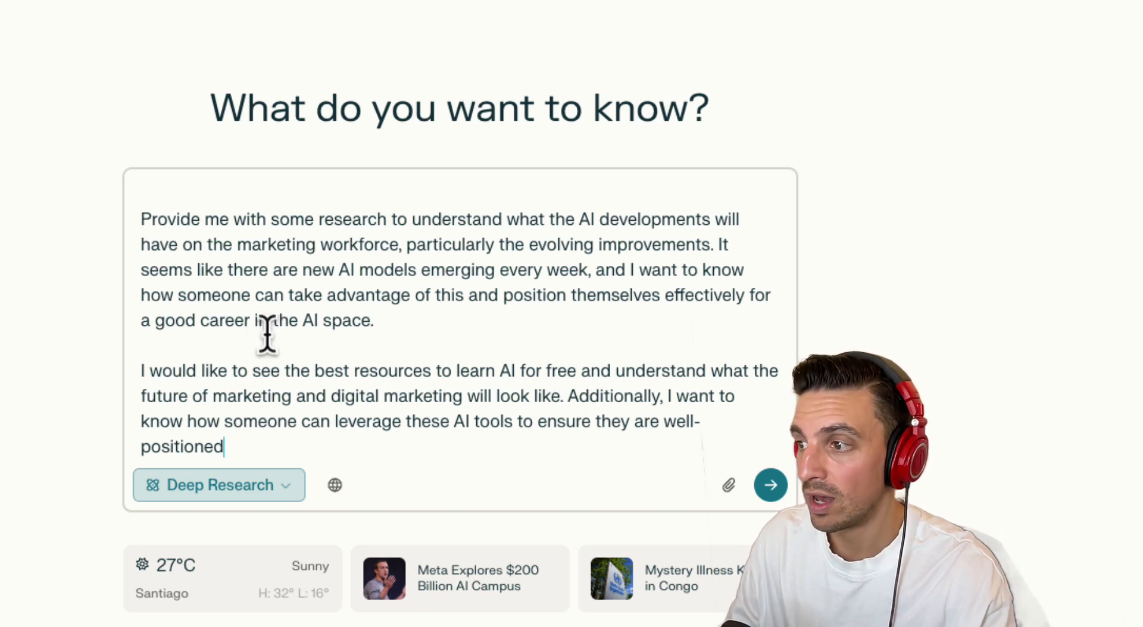
pyautogui.moveTo(354, 383)
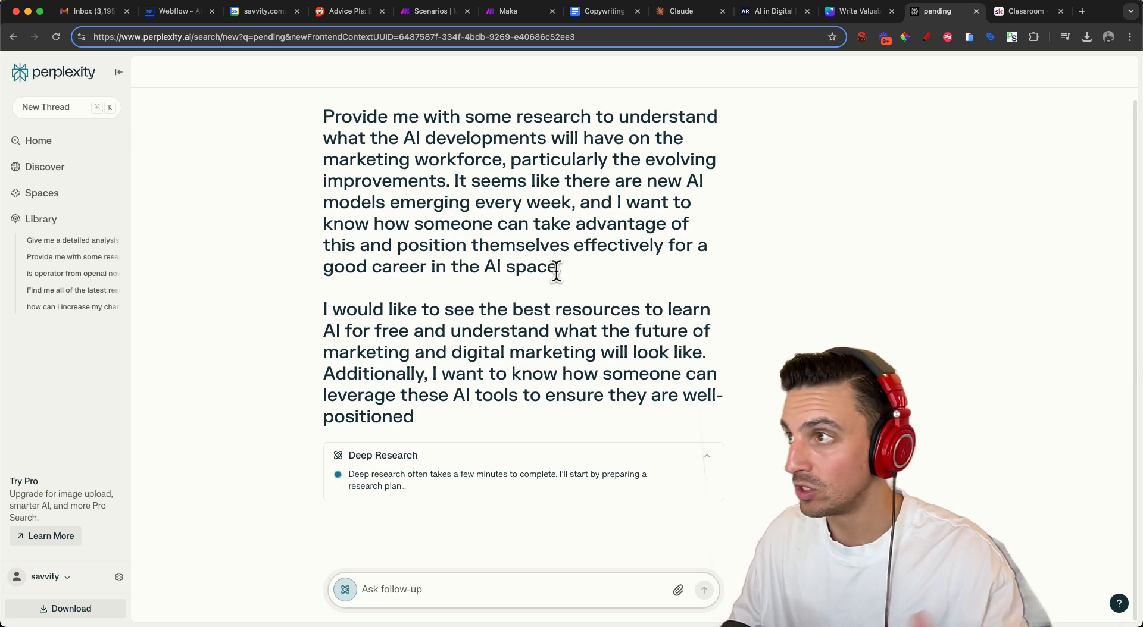
# Review the Copywriting Prompt doc and start a new blank Google Docs document
pyautogui.click(603, 11)
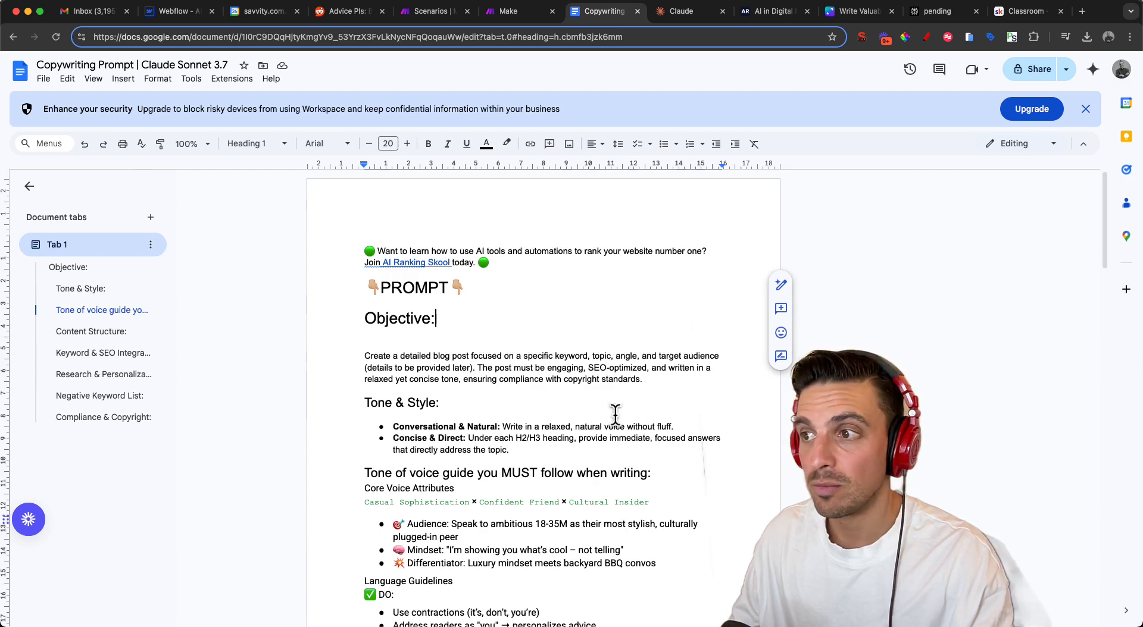
pyautogui.scroll(-3)
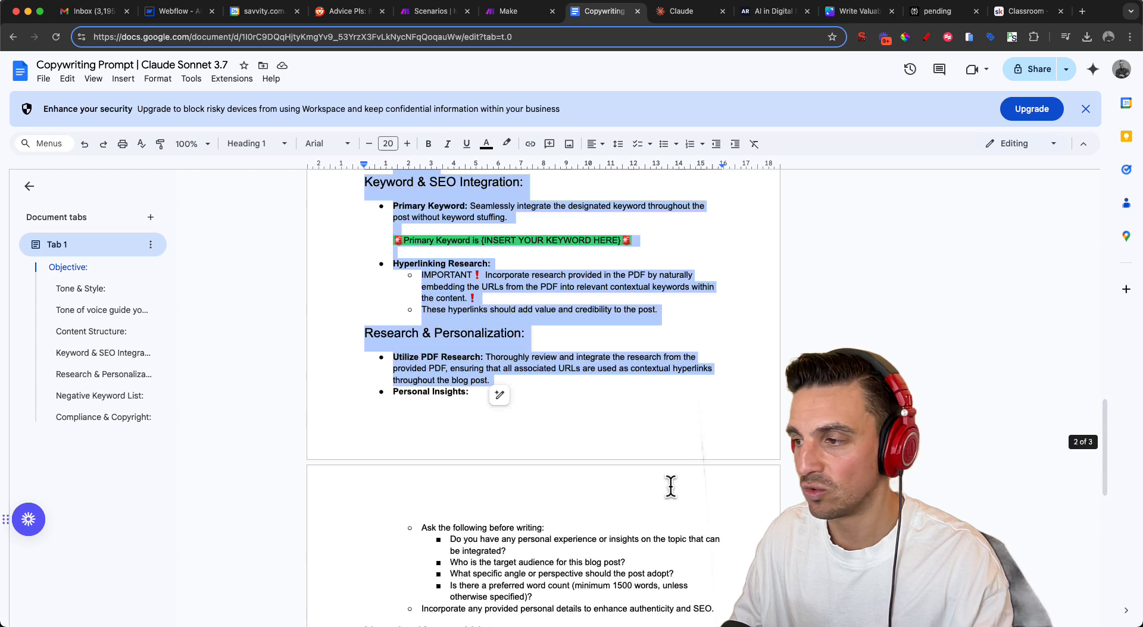
pyautogui.scroll(-3)
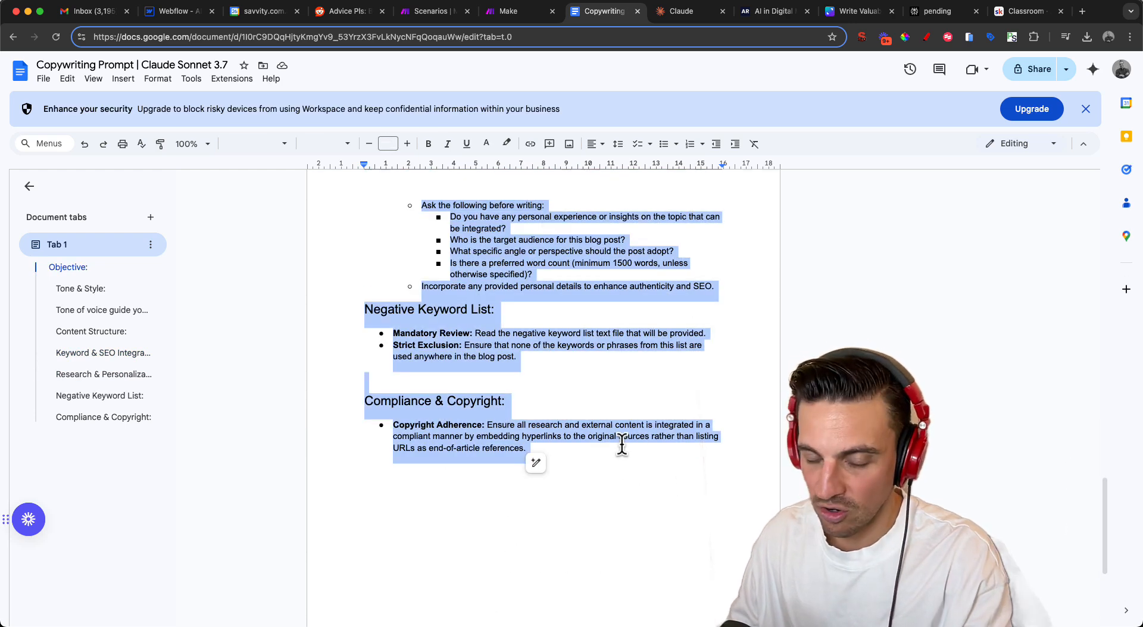
pyautogui.moveTo(269, 72)
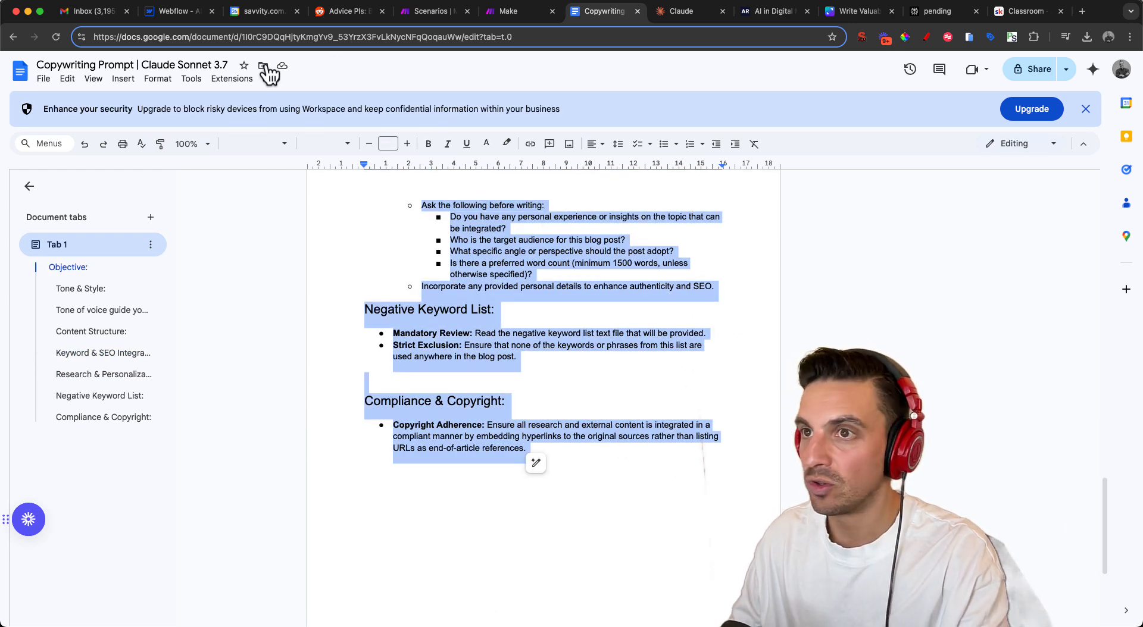
pyautogui.click(93, 79)
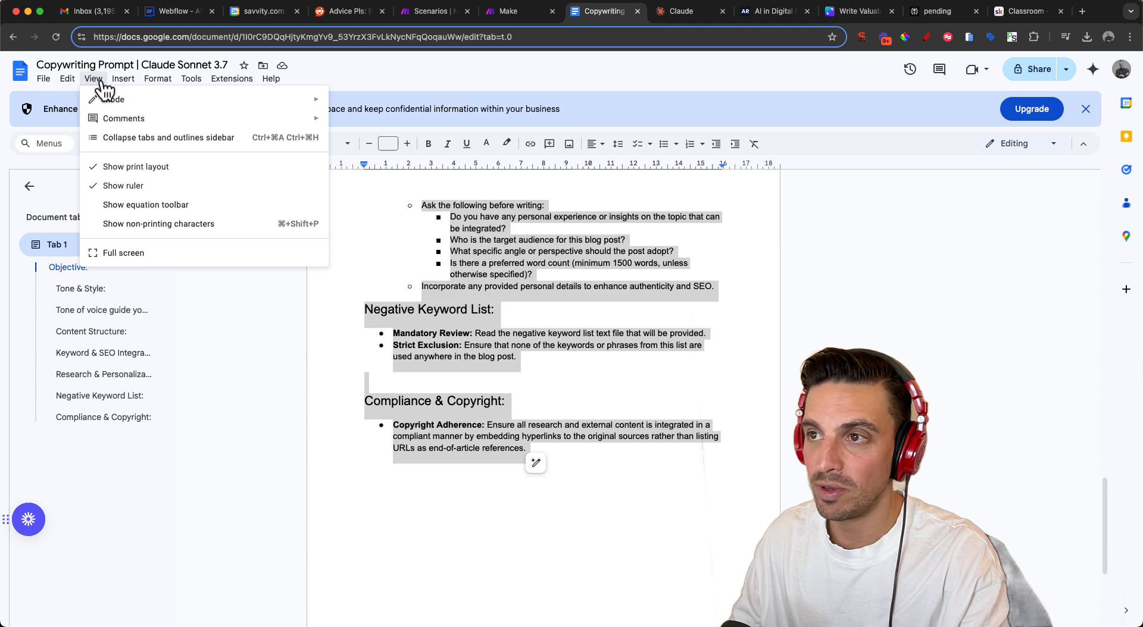
pyautogui.click(43, 79)
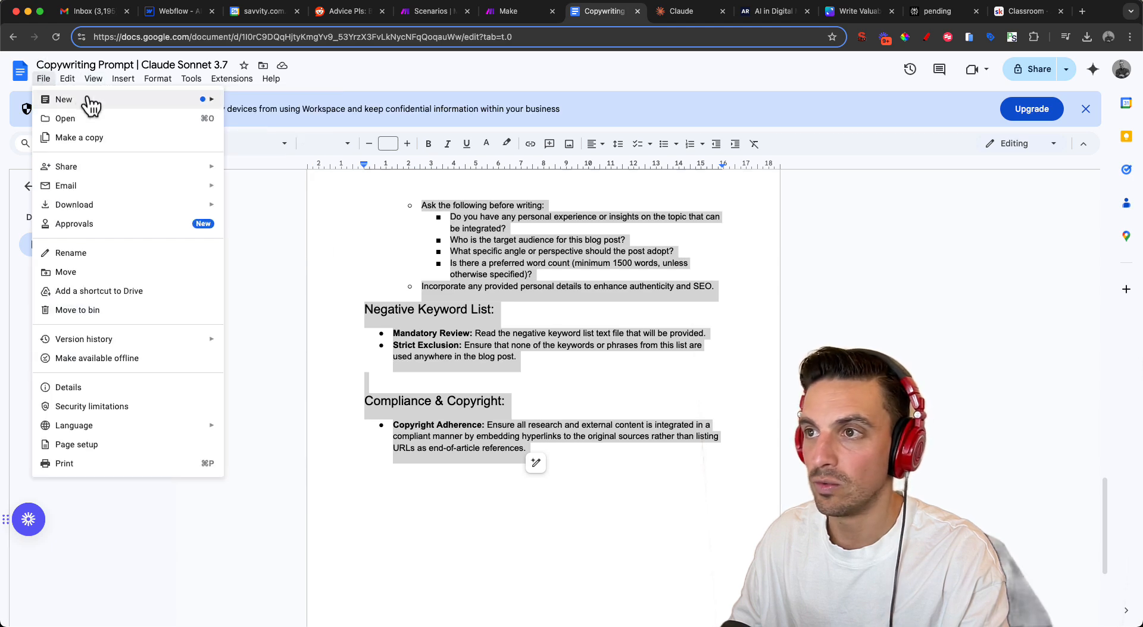
pyautogui.click(64, 98)
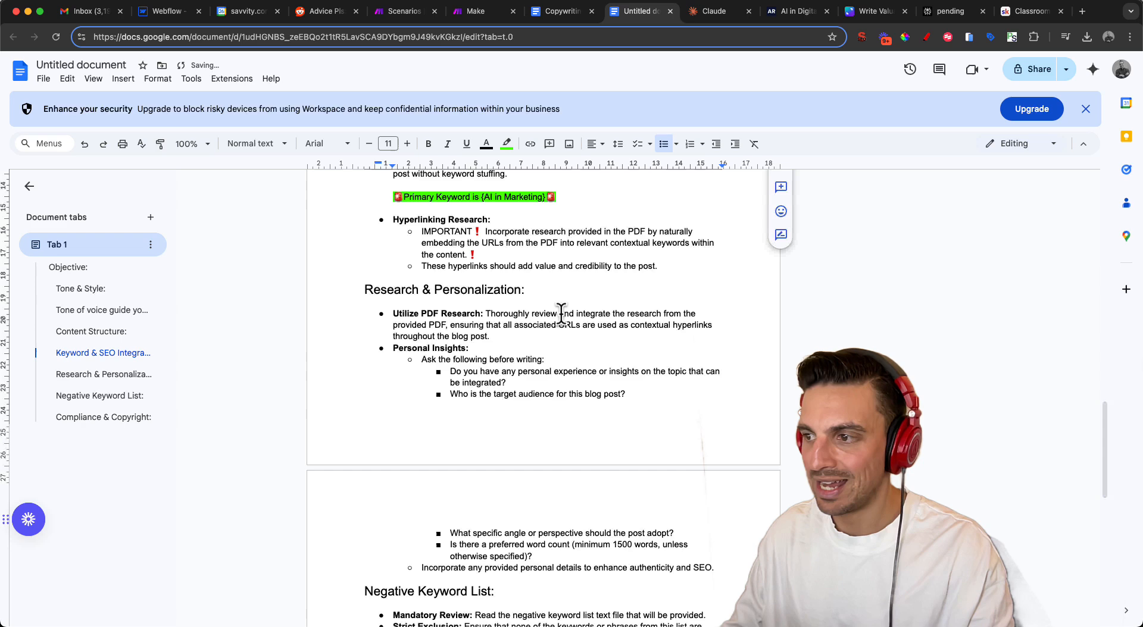
# Scroll the prompt document to its Compliance & Copyright section and delete a stray 'a'
pyautogui.scroll(-3)
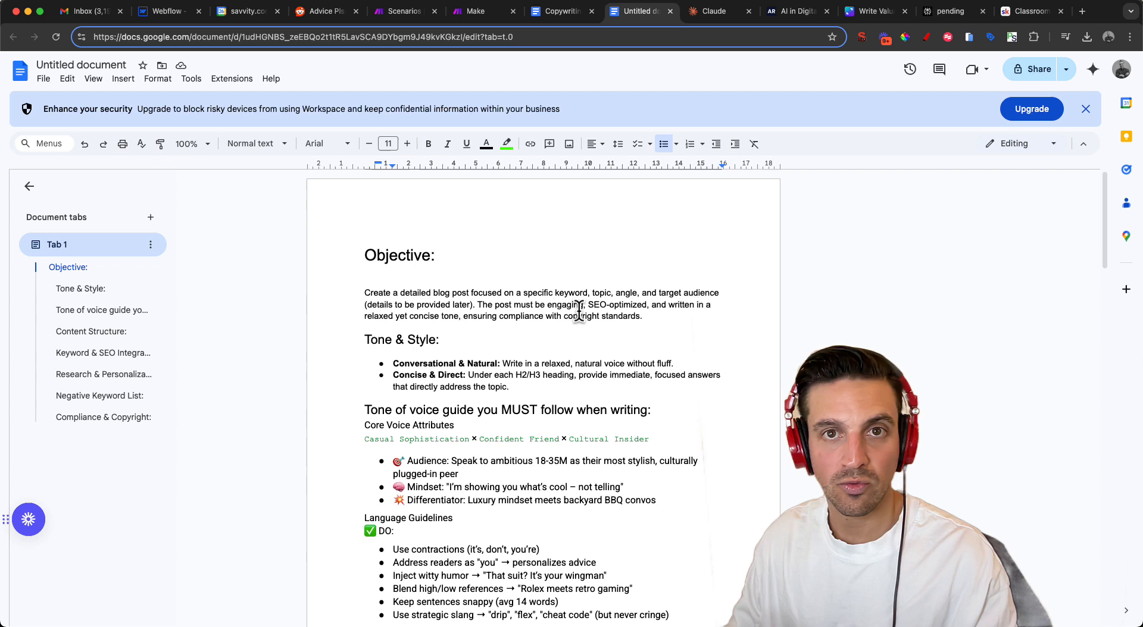
pyautogui.scroll(-3)
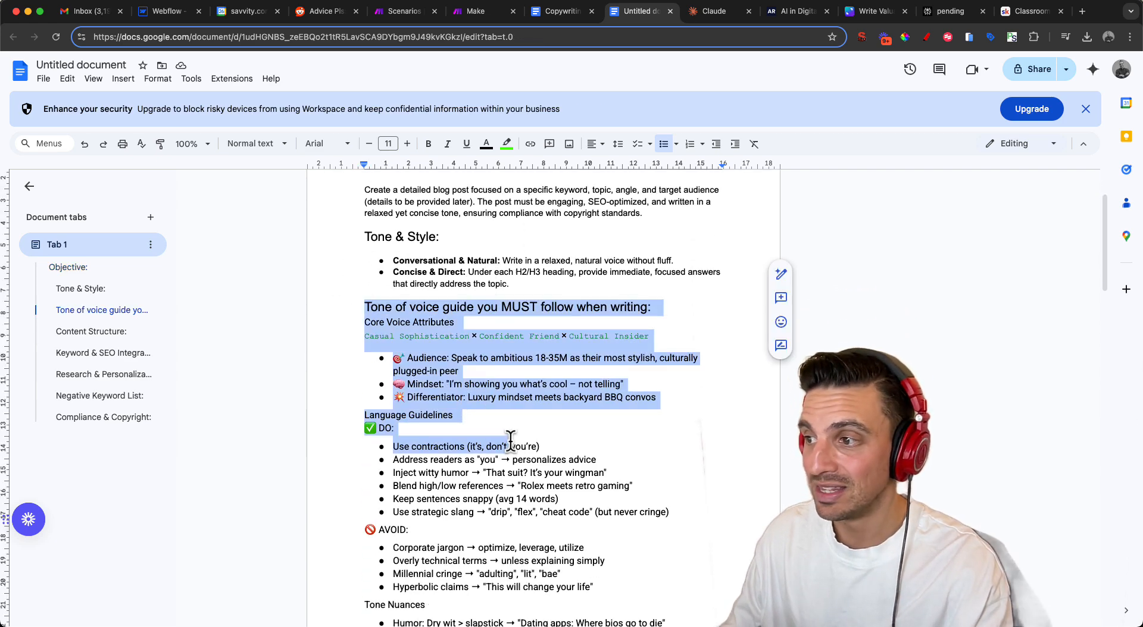
pyautogui.scroll(-3)
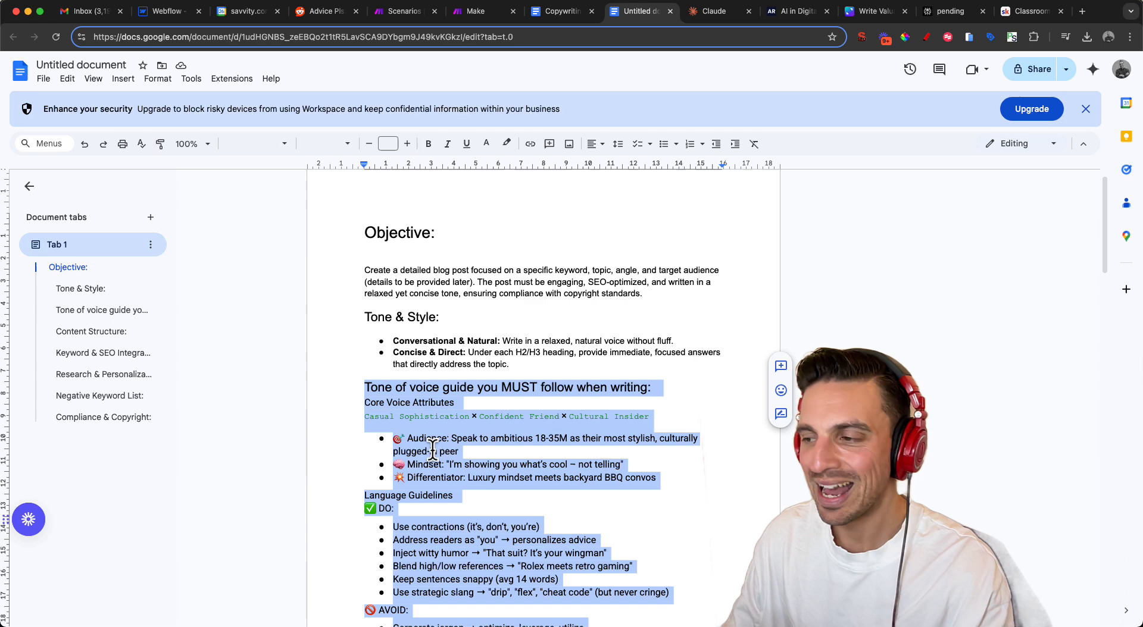
pyautogui.scroll(-3)
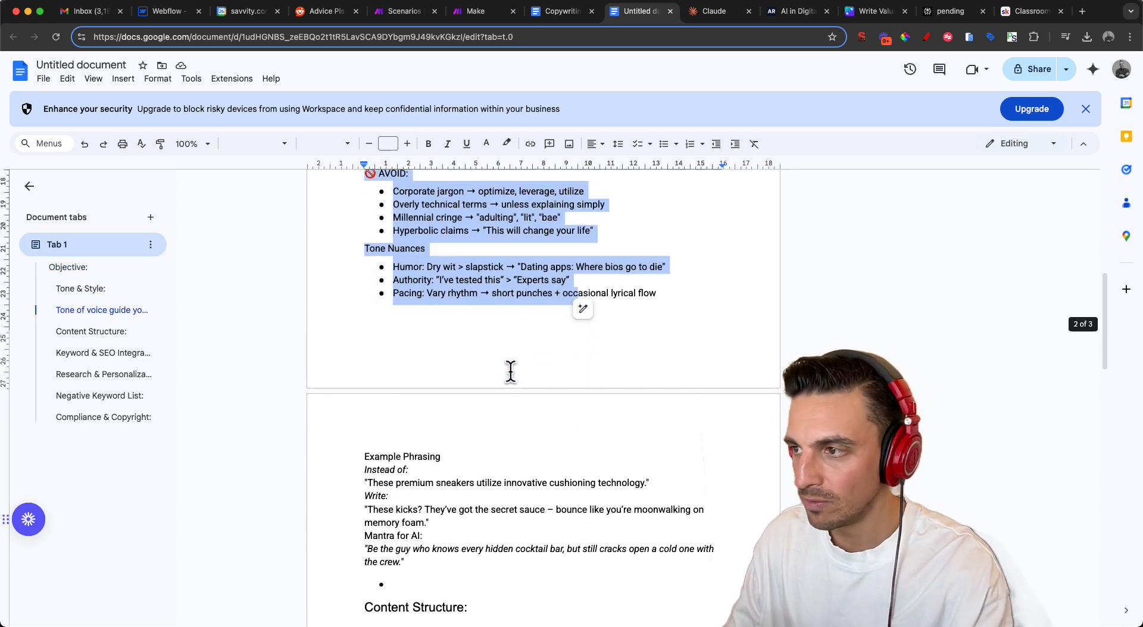
pyautogui.scroll(-3)
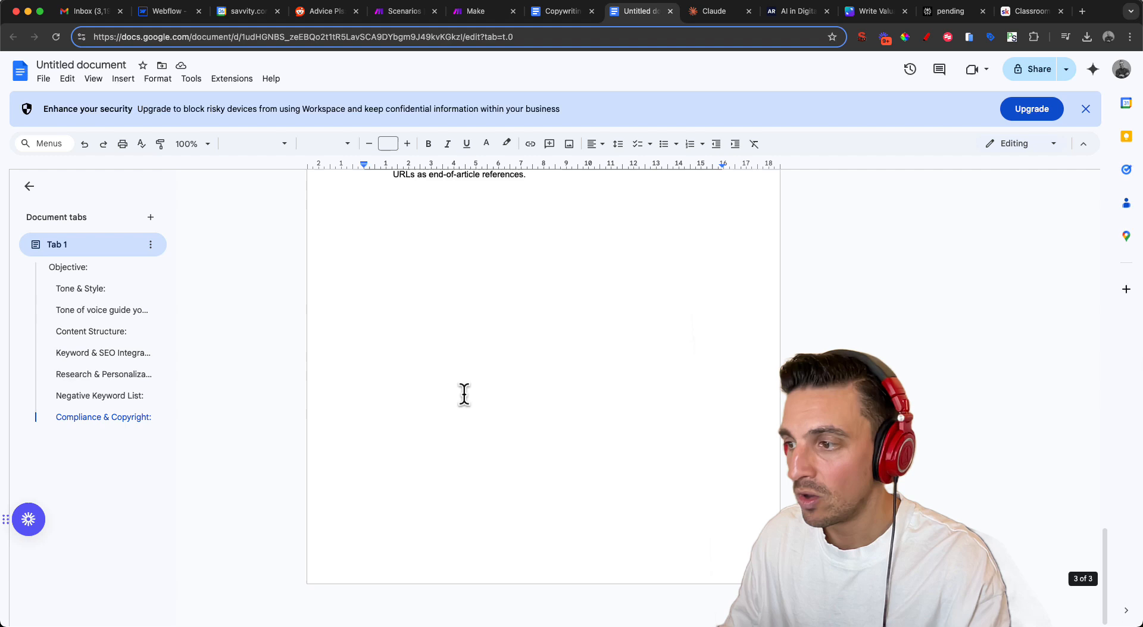
pyautogui.write('a')
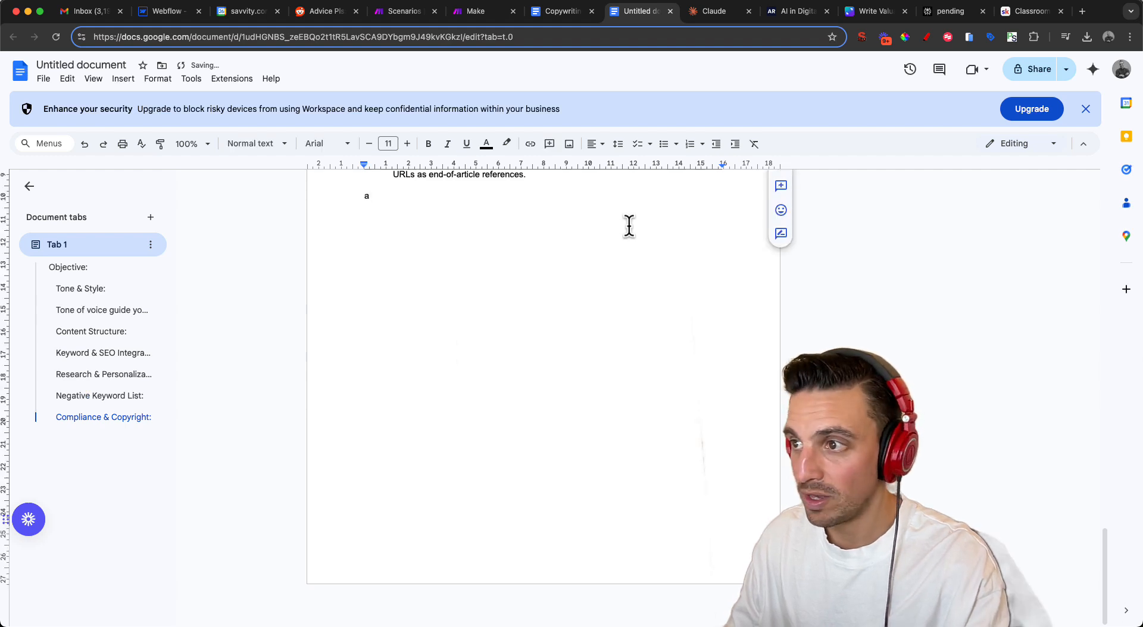
pyautogui.press('Backspace')
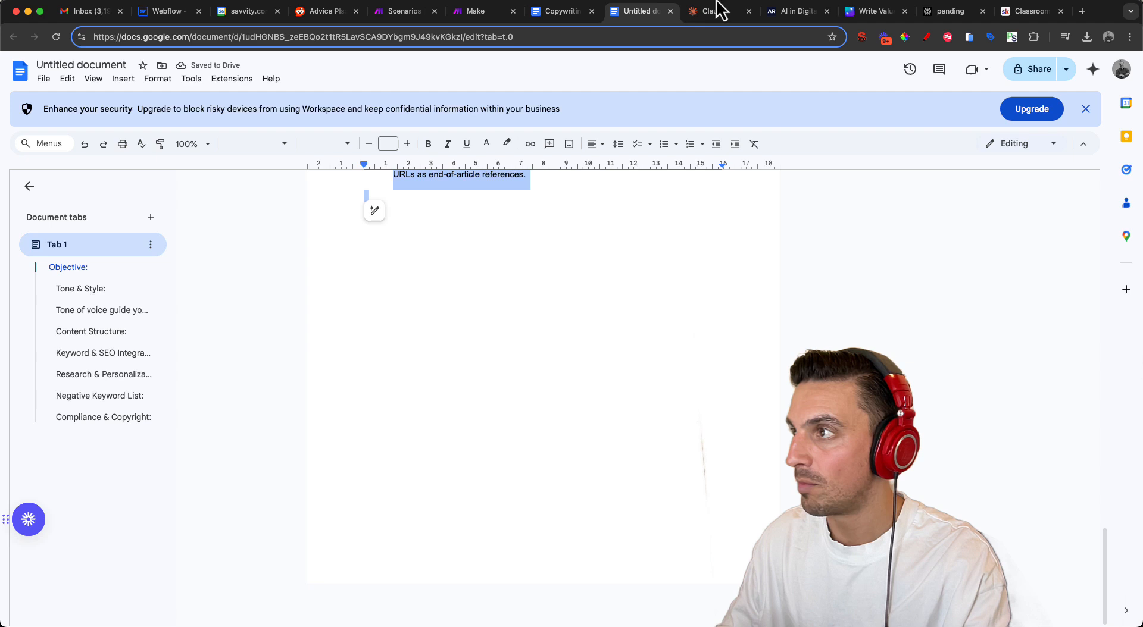
# Scroll the Perplexity report to its conclusion and bring up the export options
pyautogui.click(713, 11)
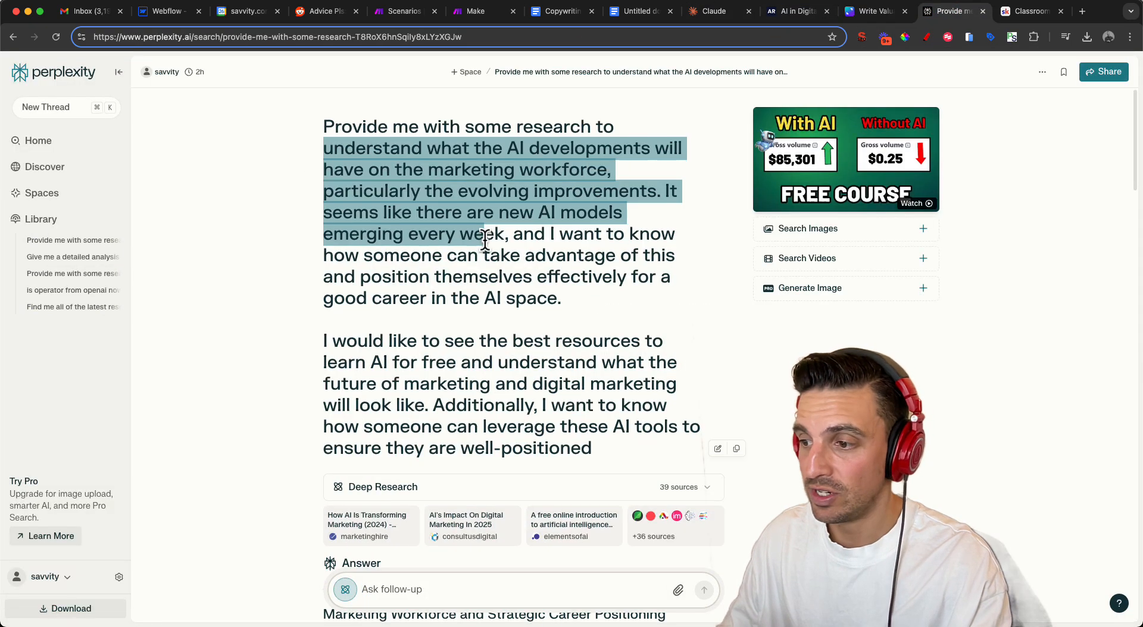
pyautogui.scroll(-3)
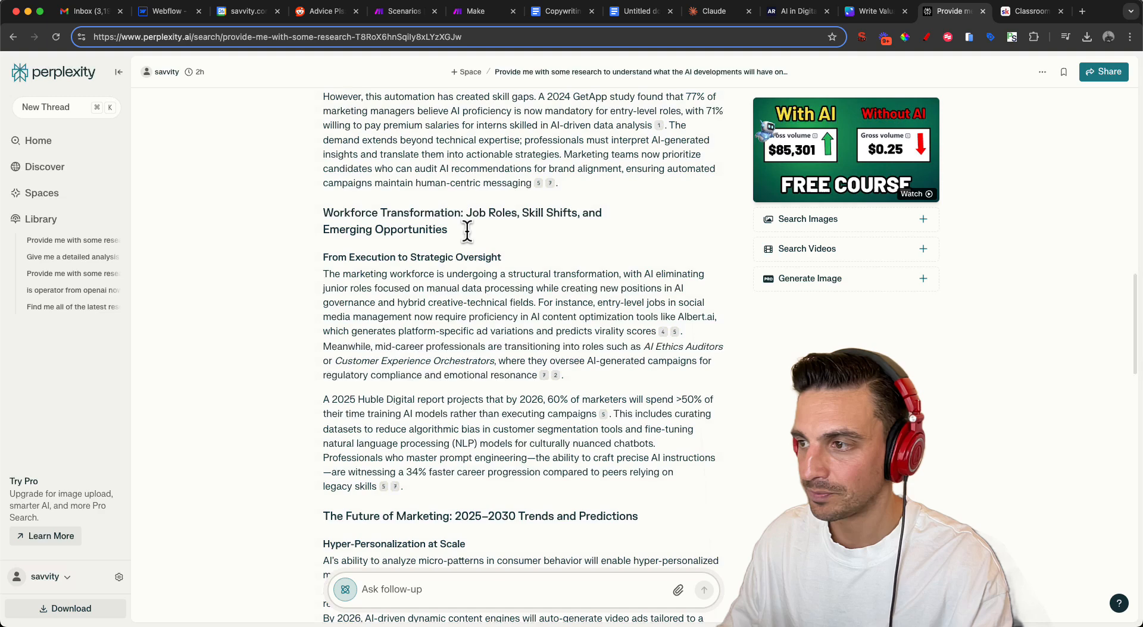
pyautogui.scroll(-3)
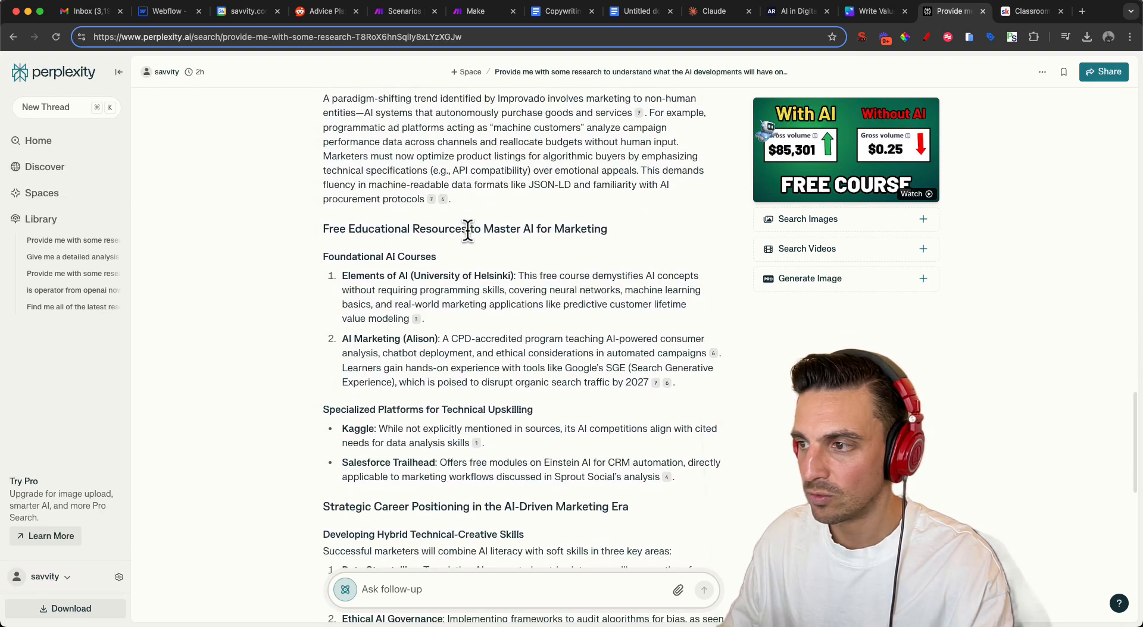
pyautogui.scroll(-3)
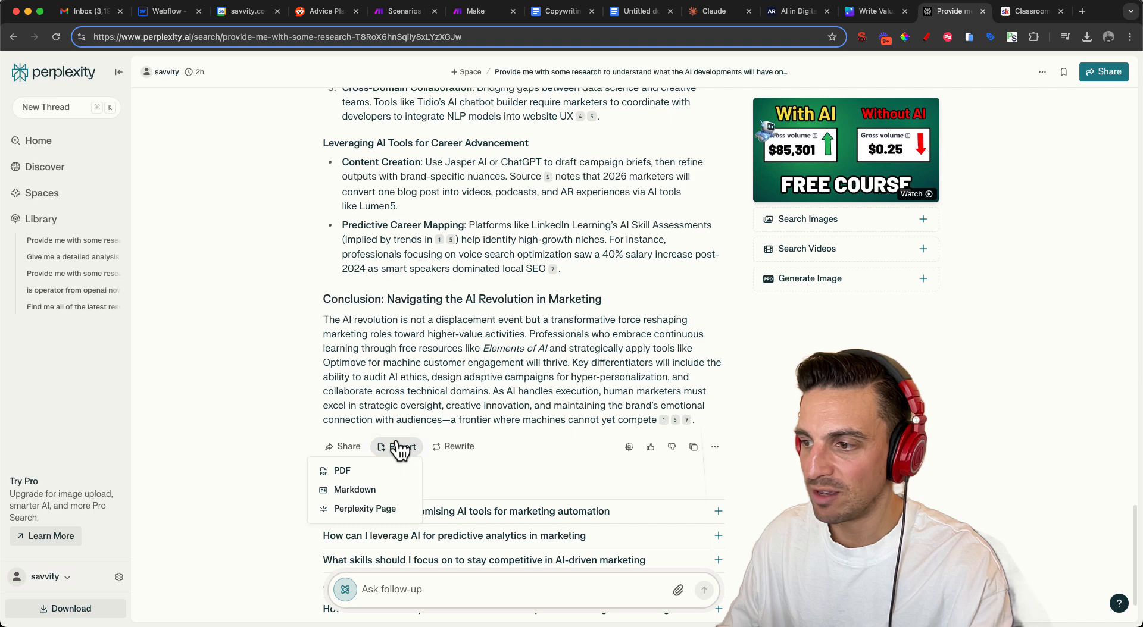
pyautogui.click(341, 470)
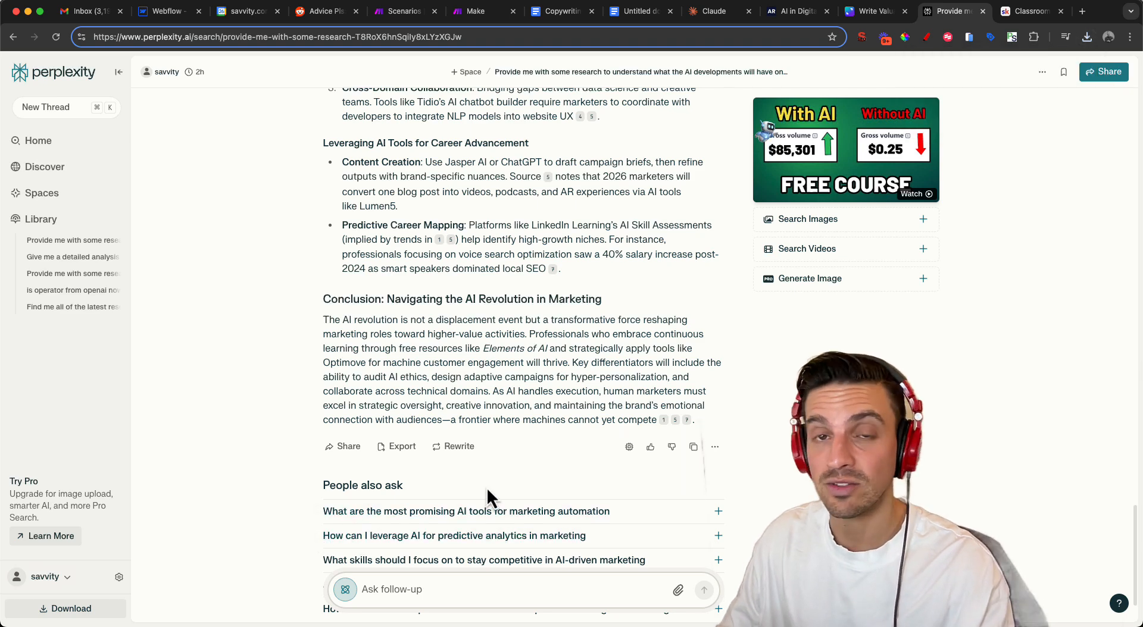
pyautogui.moveTo(699, 62)
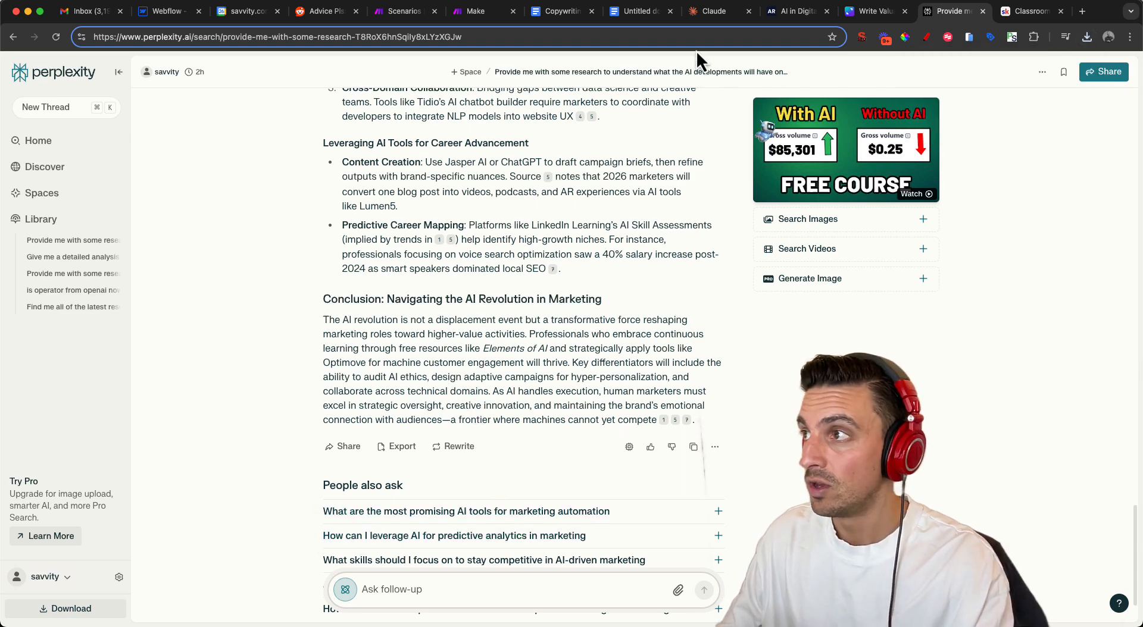
# Check Claude's chat with the copywriting prompt and PDF, then go to the AI Ranking classroom
pyautogui.click(714, 10)
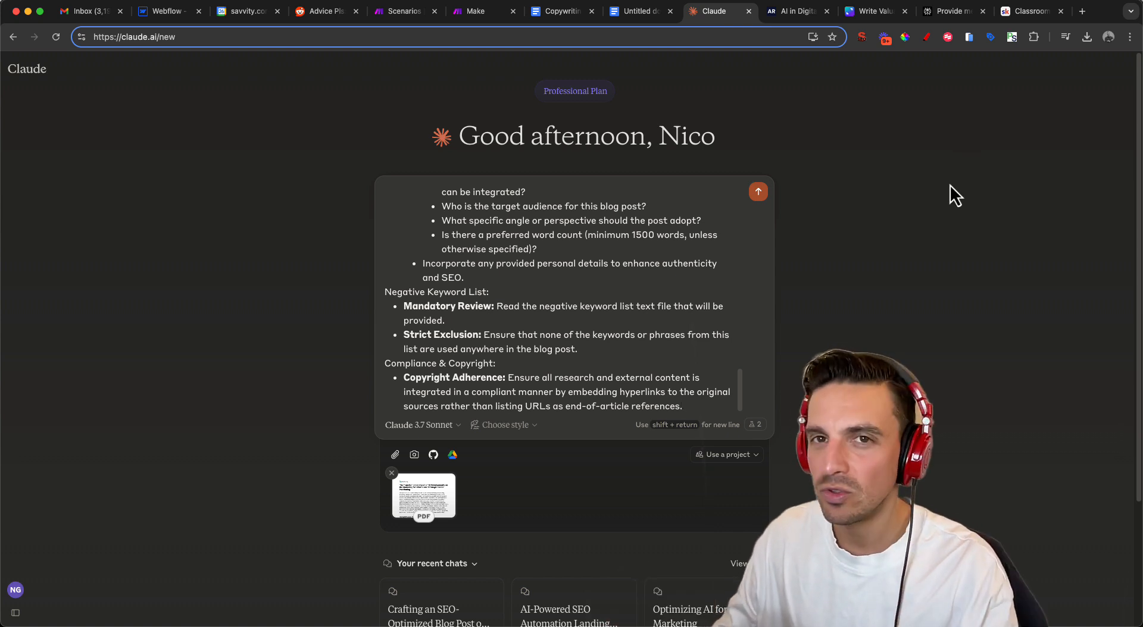
pyautogui.moveTo(997, 182)
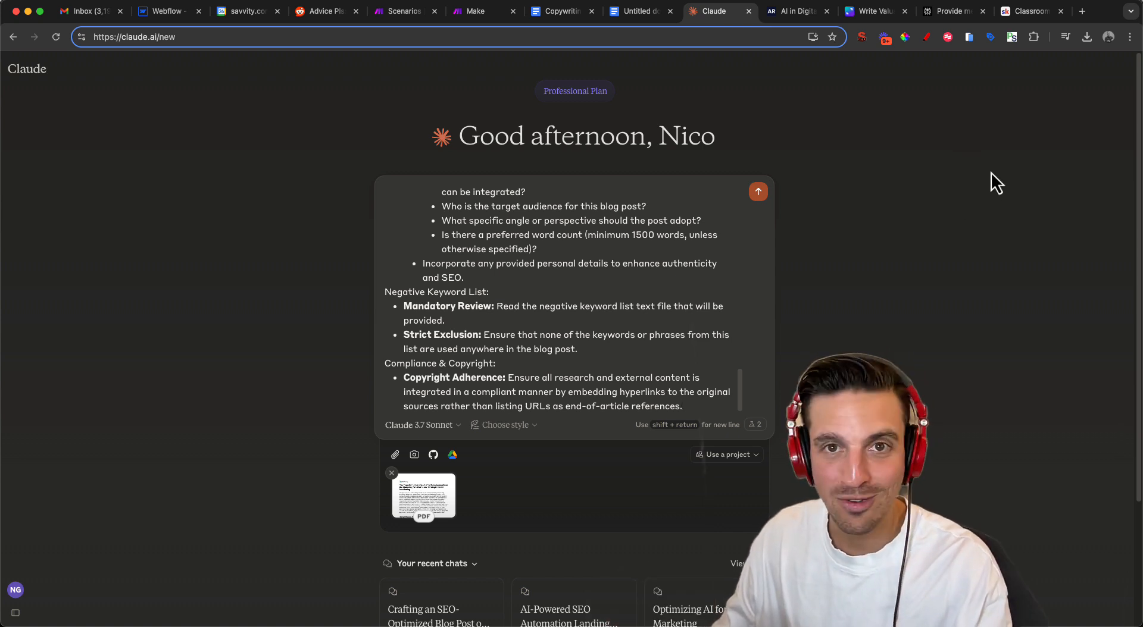
pyautogui.click(1028, 11)
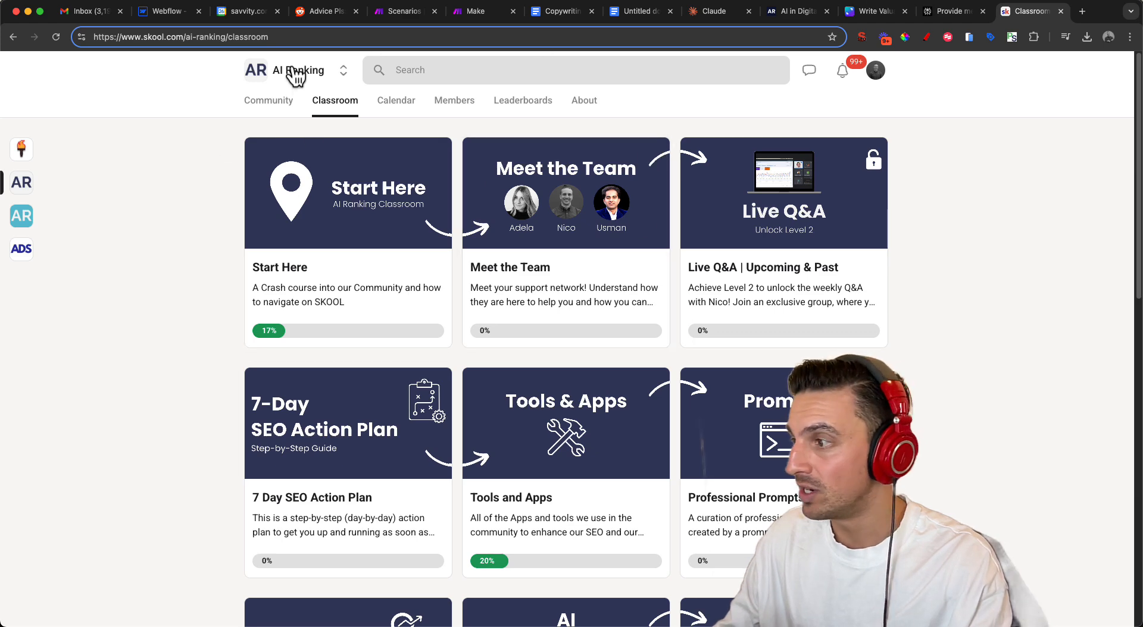
# Scroll through the Negative Keywords and Phrases lesson and bring up the blank document for pasting
pyautogui.scroll(-3)
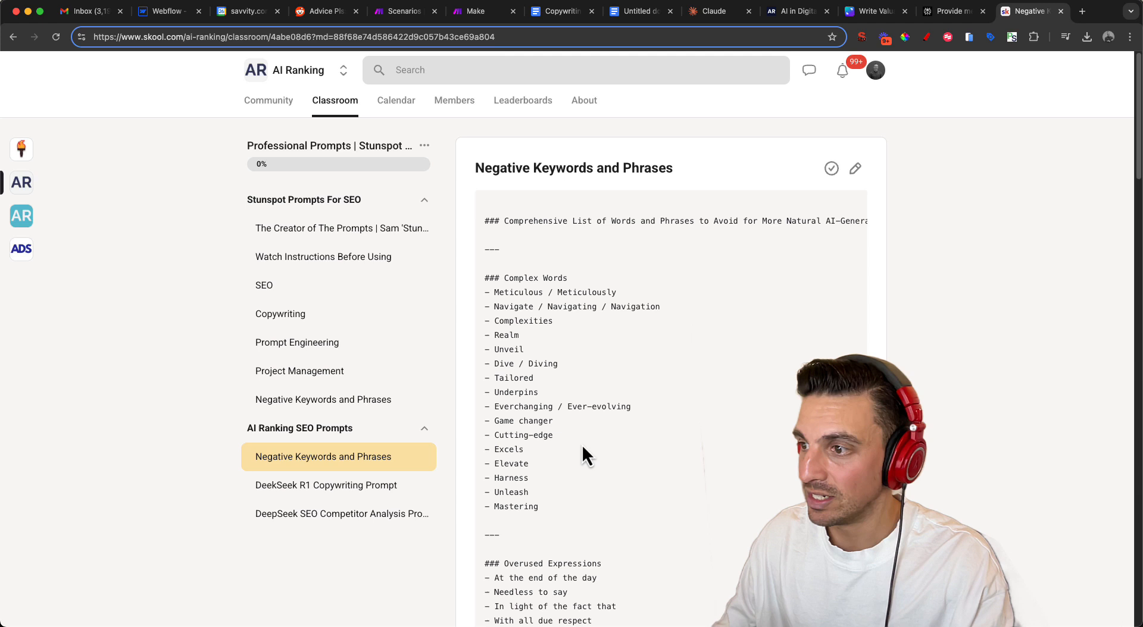
pyautogui.scroll(-3)
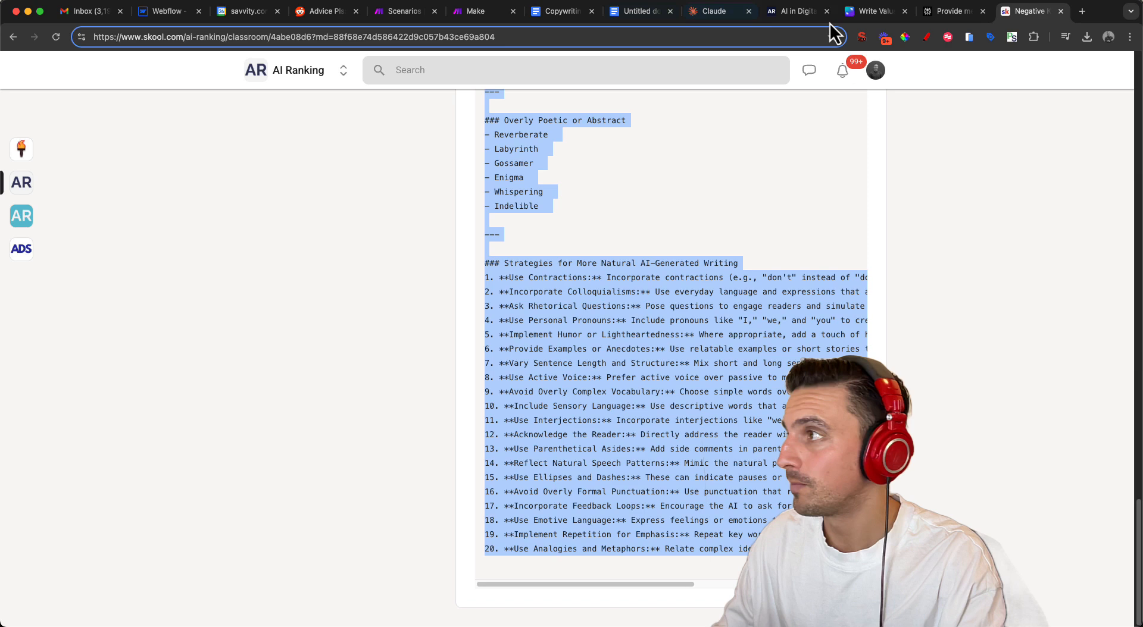
pyautogui.click(636, 11)
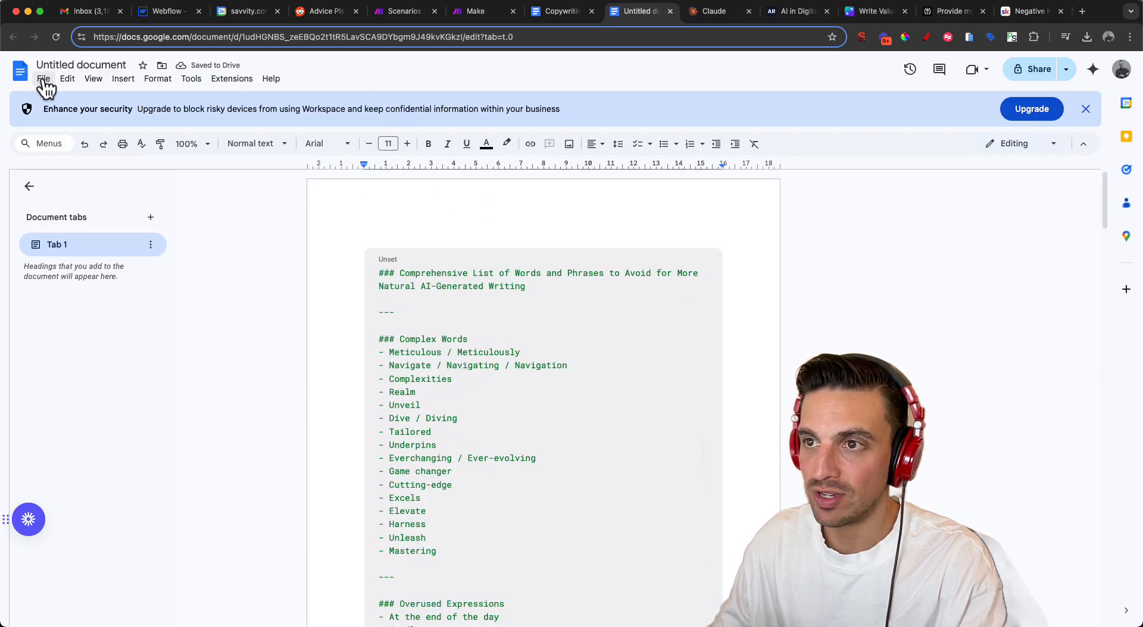
# Download the negative keyword list as a plain .txt file and return to Claude
pyautogui.click(43, 78)
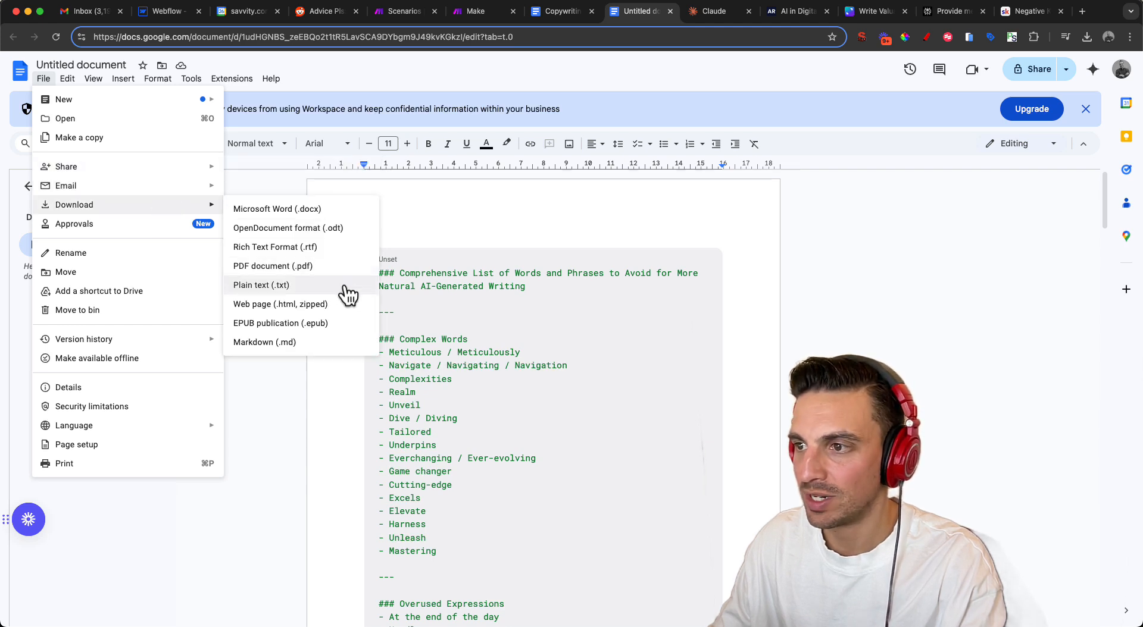
pyautogui.click(261, 285)
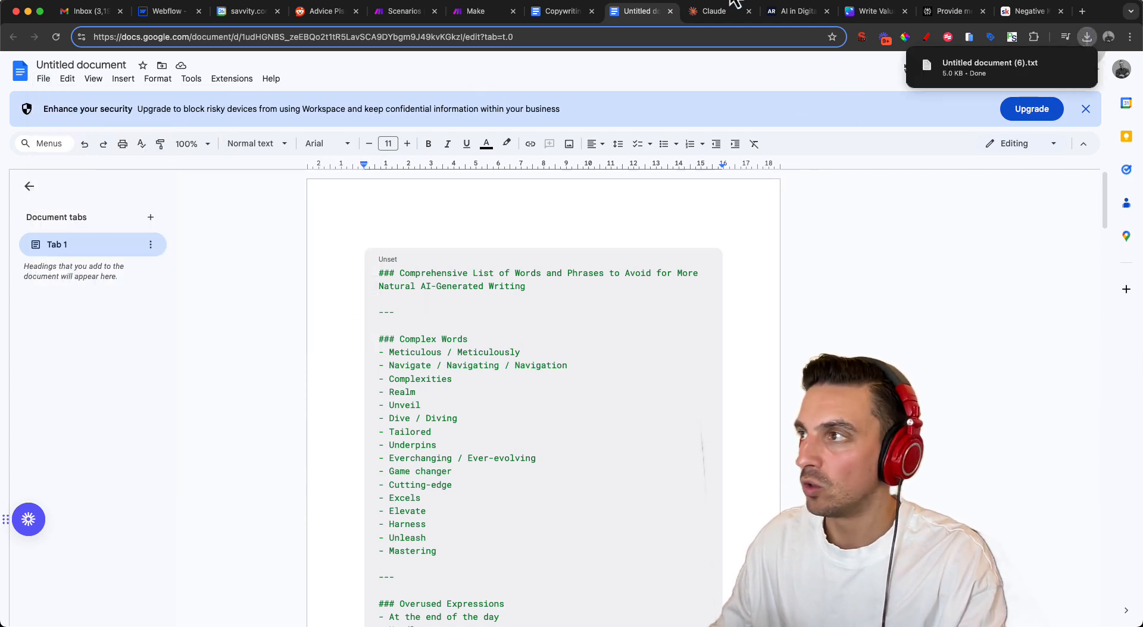
pyautogui.click(718, 10)
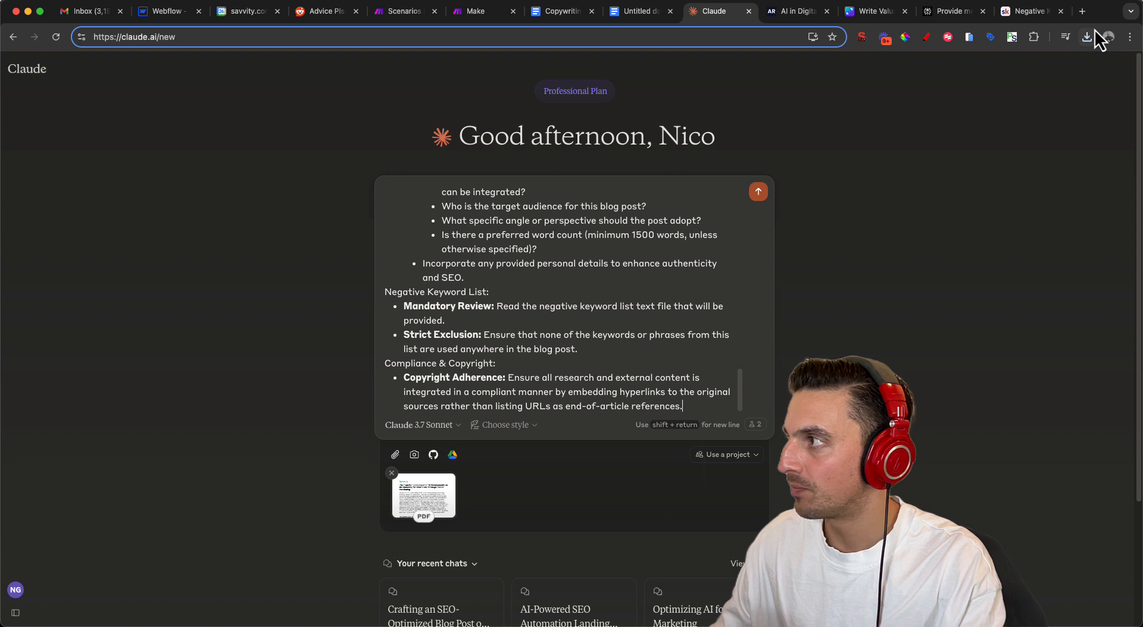
# Attach the downloaded keyword .txt file to the blog prompt in Claude
pyautogui.click(1085, 37)
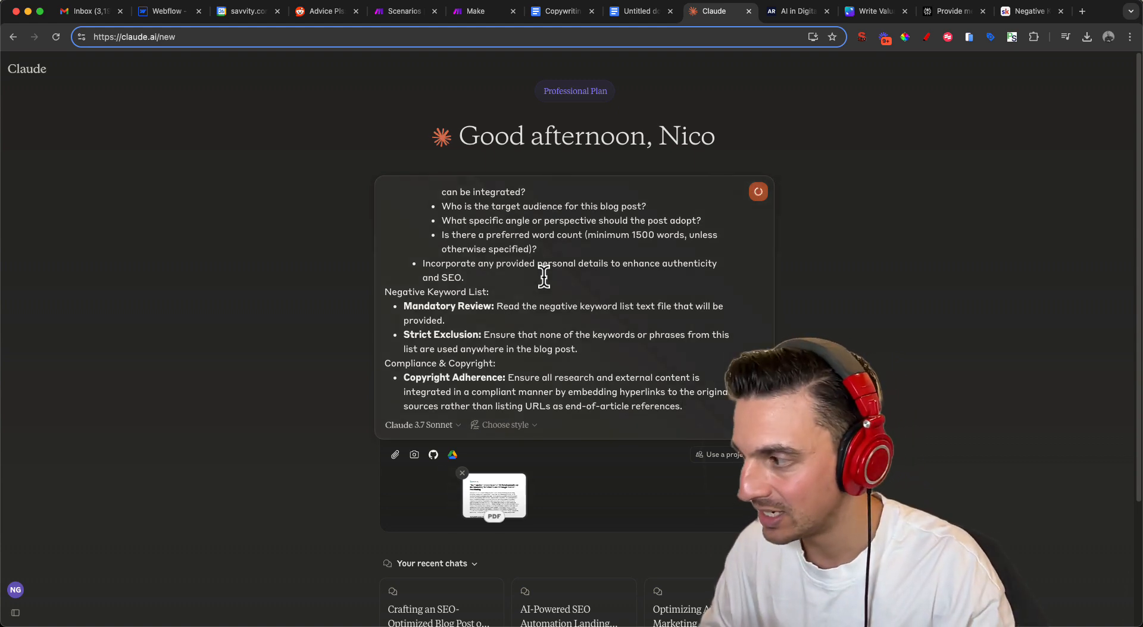
pyautogui.click(757, 191)
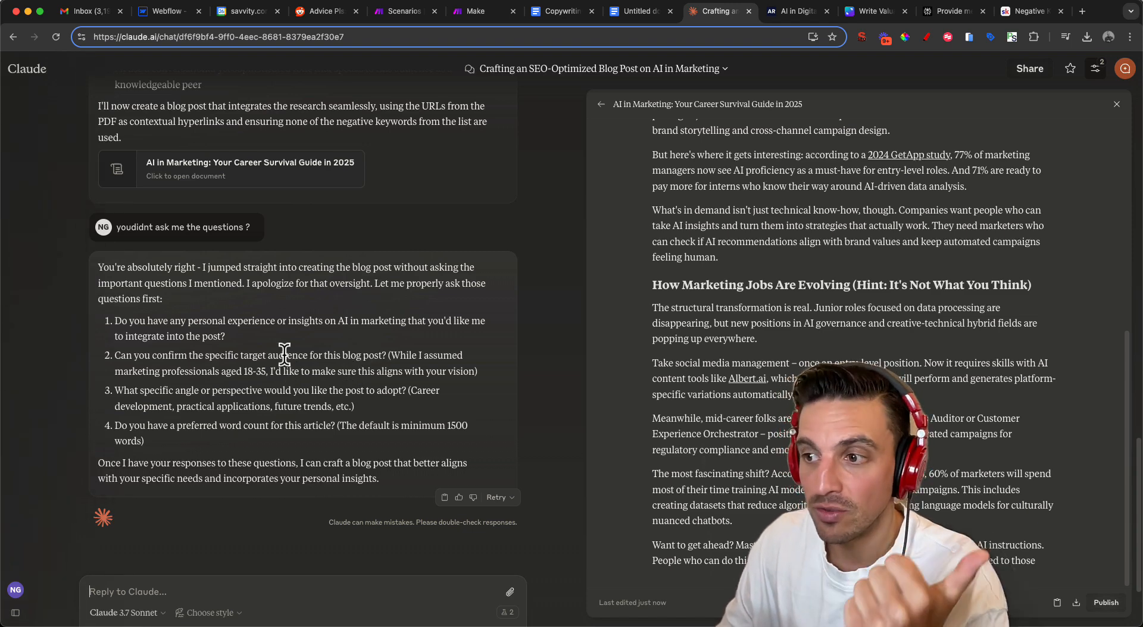
pyautogui.moveTo(267, 392)
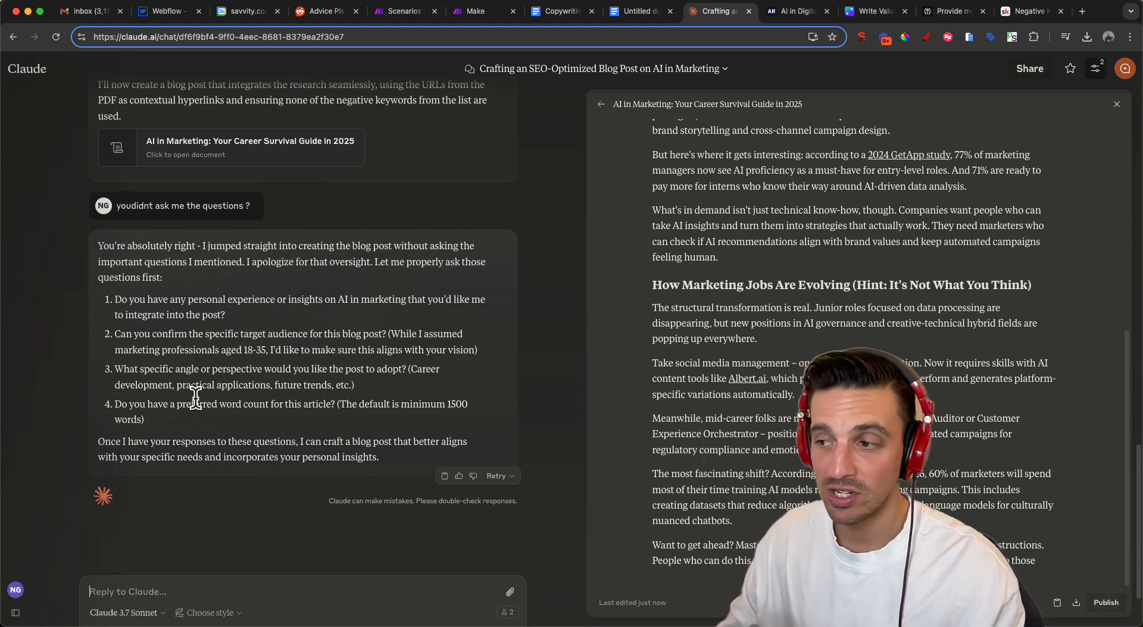
pyautogui.moveTo(250, 579)
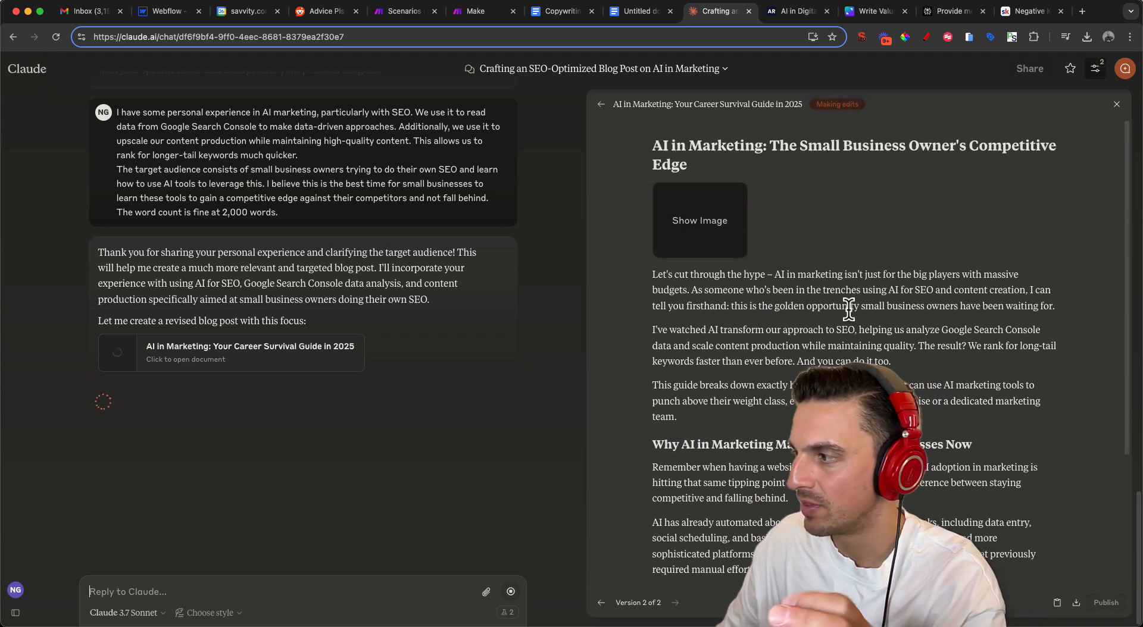
# Scroll down to follow Claude's revised small-business post as it generates
pyautogui.scroll(-3)
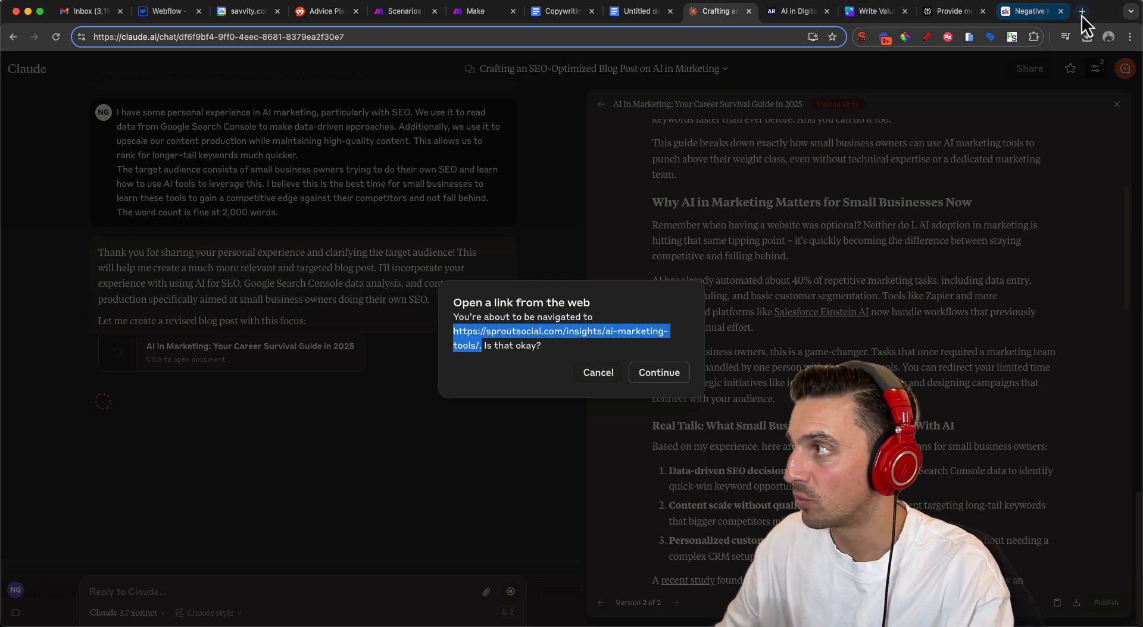
# Open the cited Sprout Social article on 24 AI marketing tools and select its headline
pyautogui.click(657, 373)
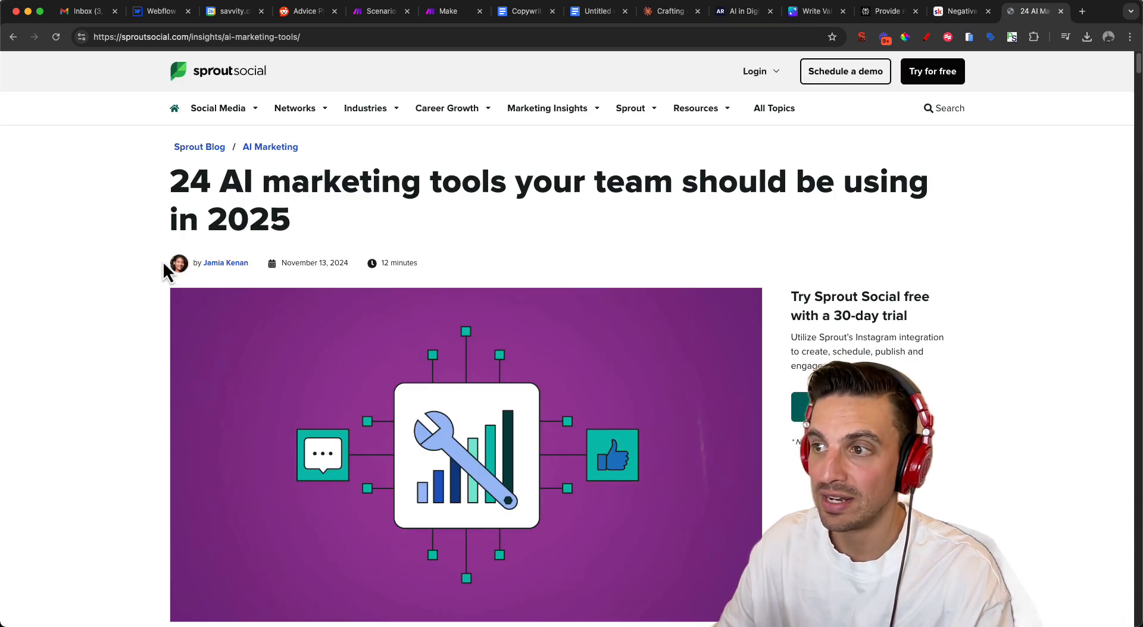
pyautogui.tripleClick(546, 182)
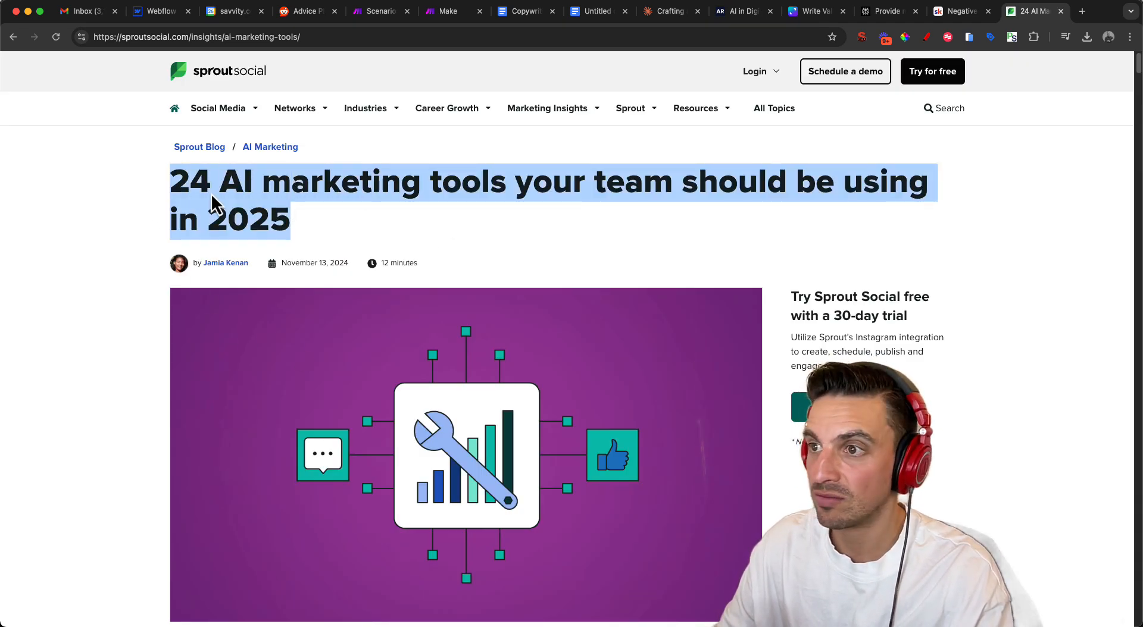
pyautogui.scroll(-3)
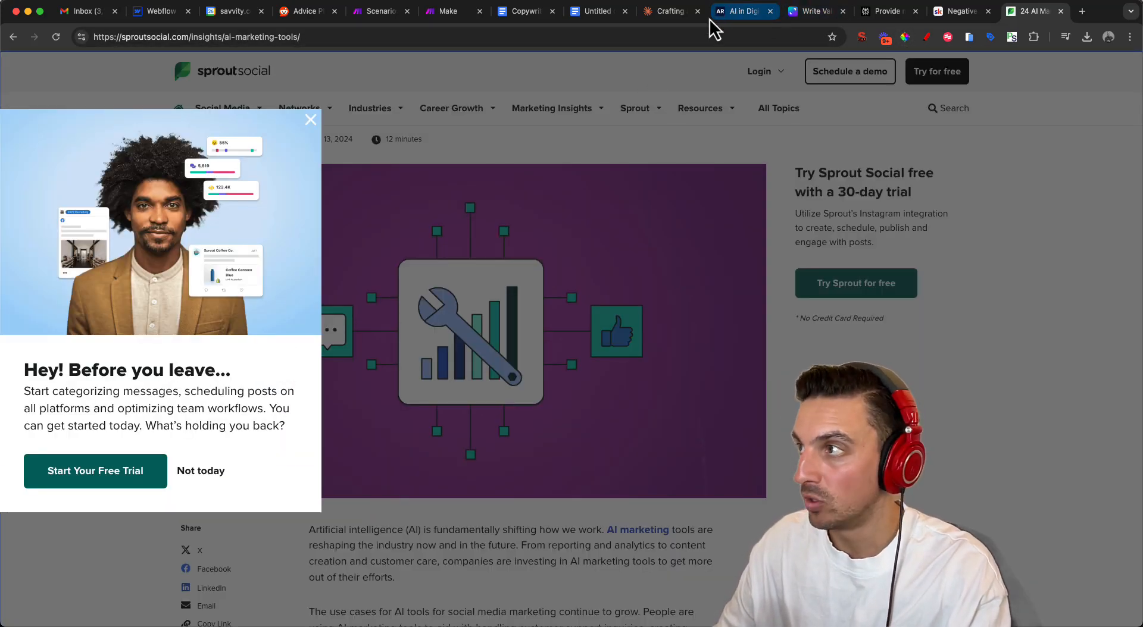
# Dismiss the link dialog and let the revised 'AI in Marketing' post finish generating in Claude
pyautogui.click(669, 11)
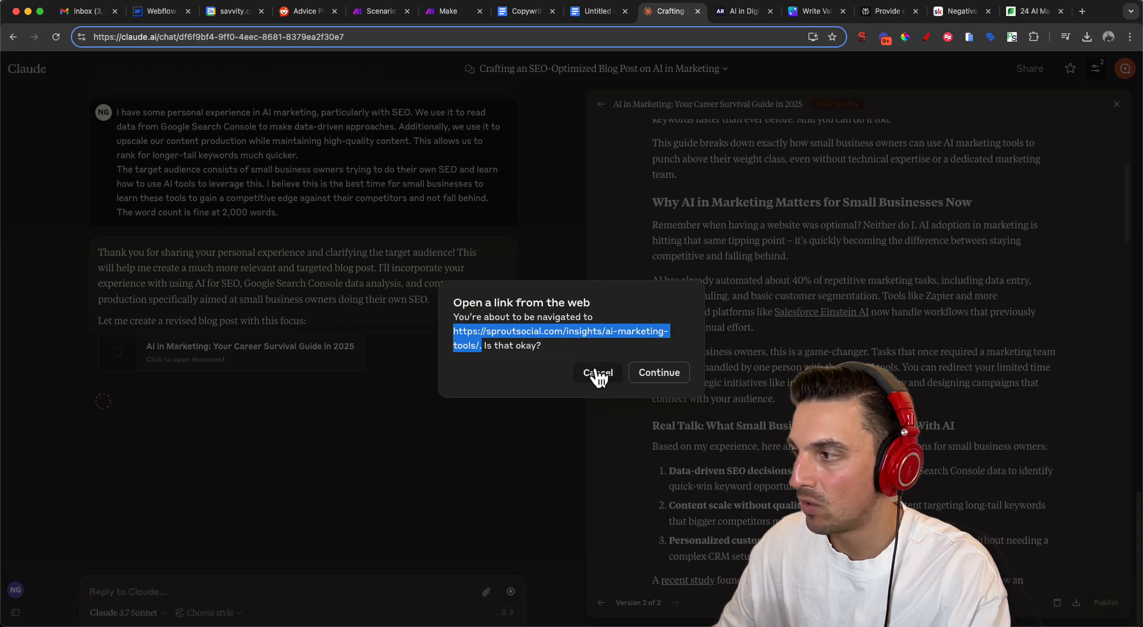
pyautogui.click(597, 372)
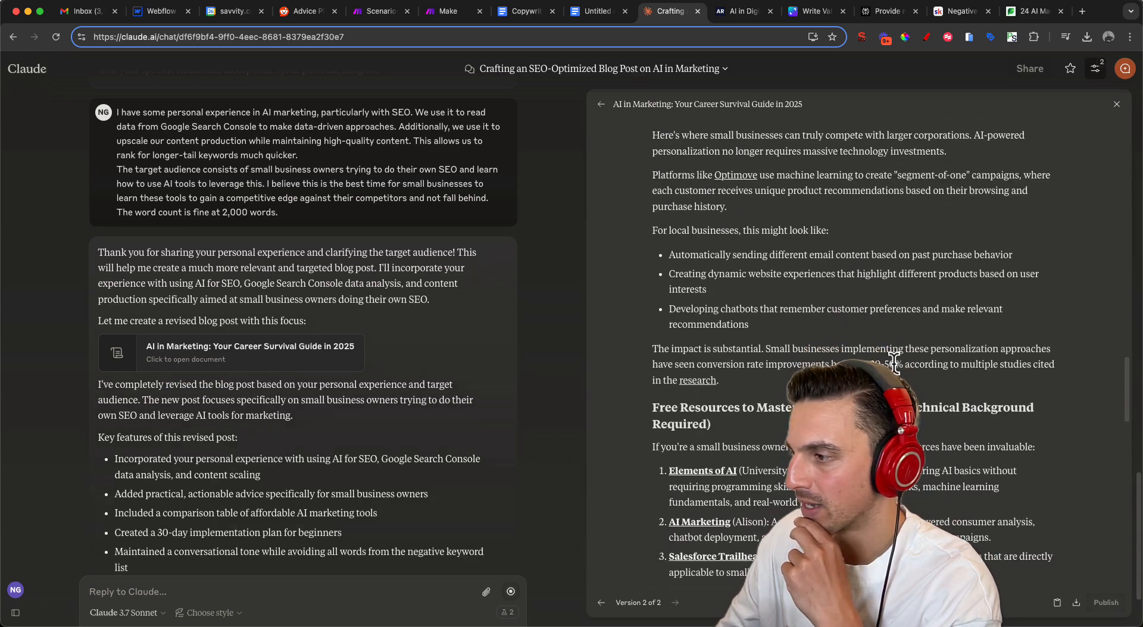
pyautogui.scroll(-3)
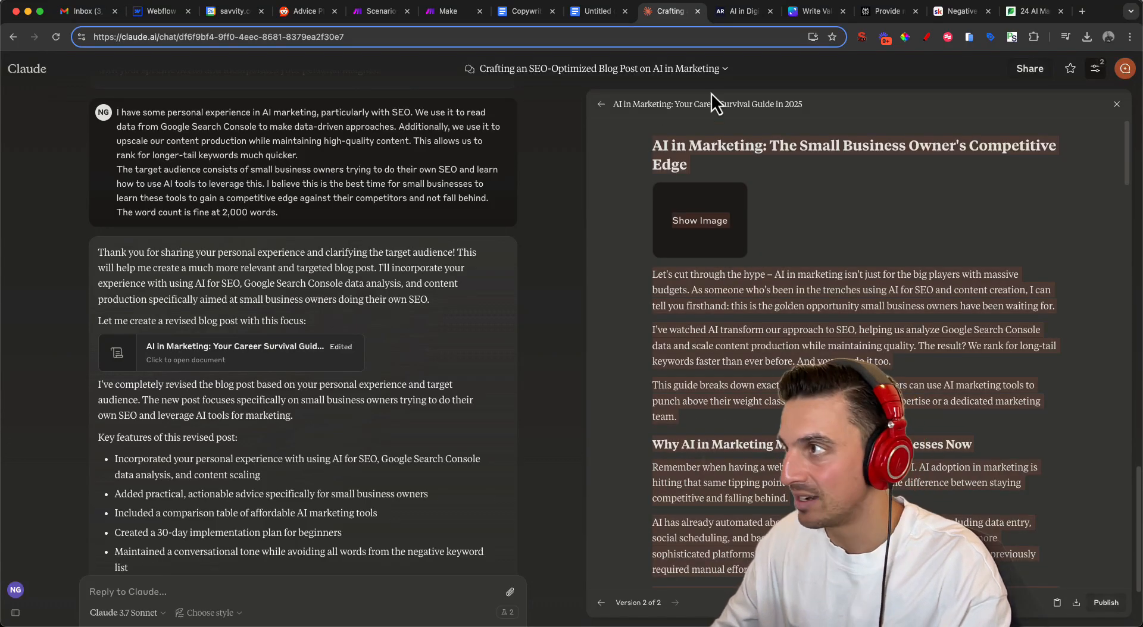
pyautogui.click(594, 10)
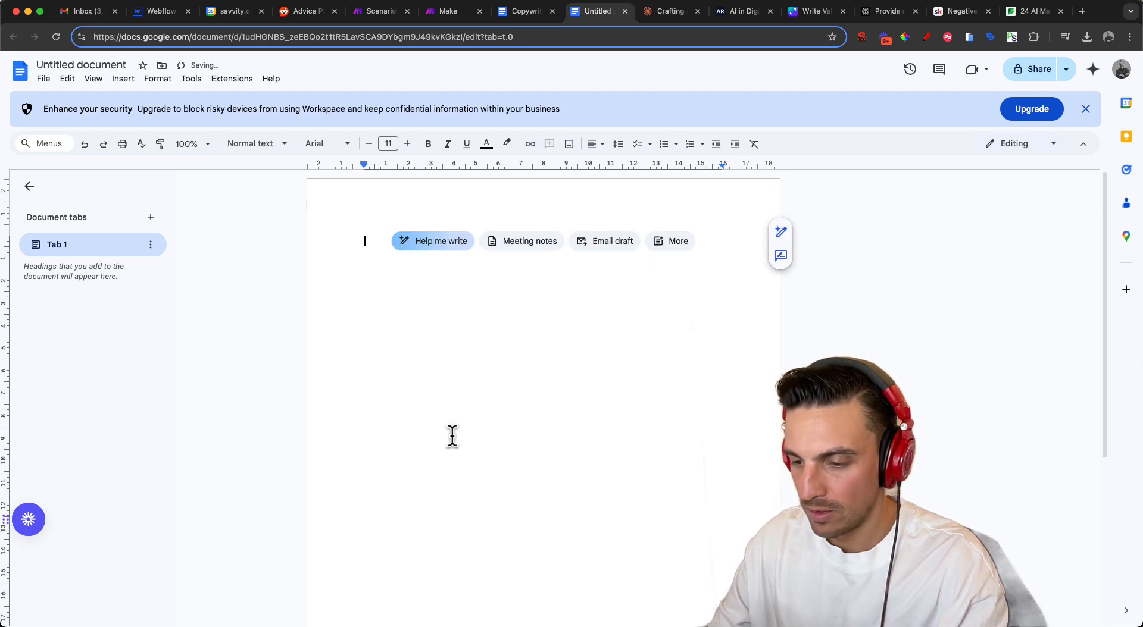
# Check the pasted post's word count in Google Docs: 1,449 words
pyautogui.click(191, 78)
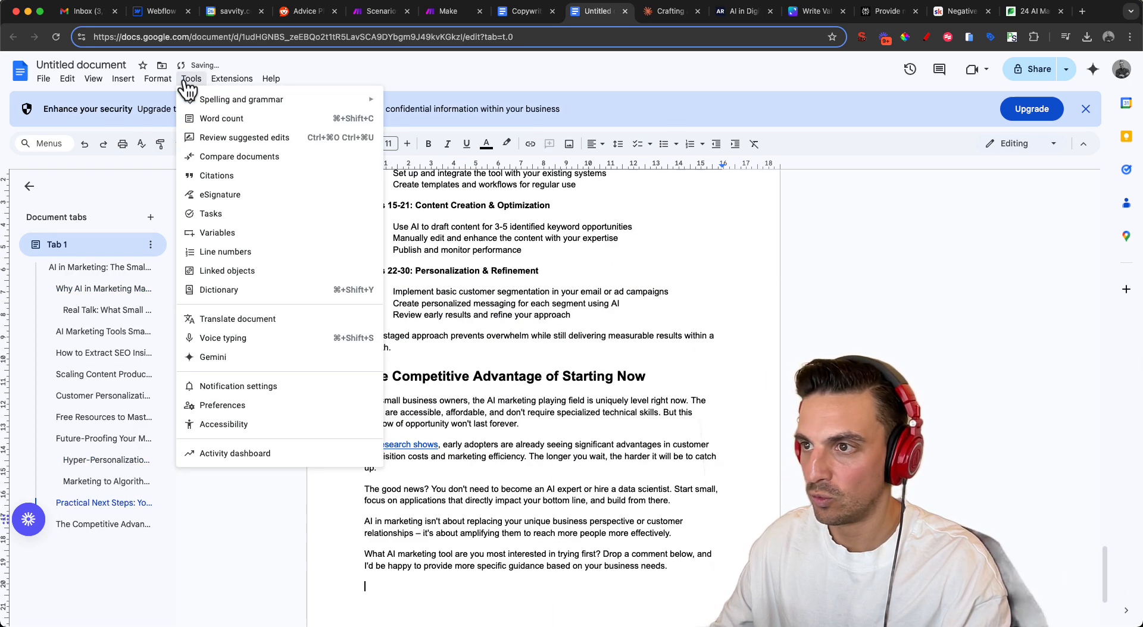
pyautogui.click(221, 118)
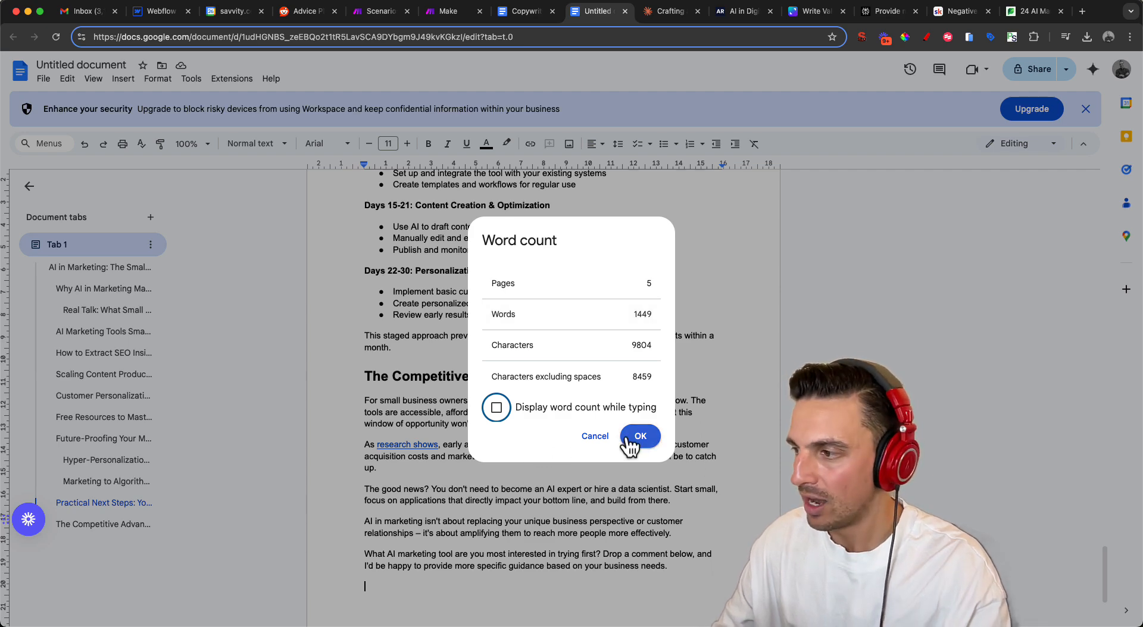
pyautogui.click(640, 435)
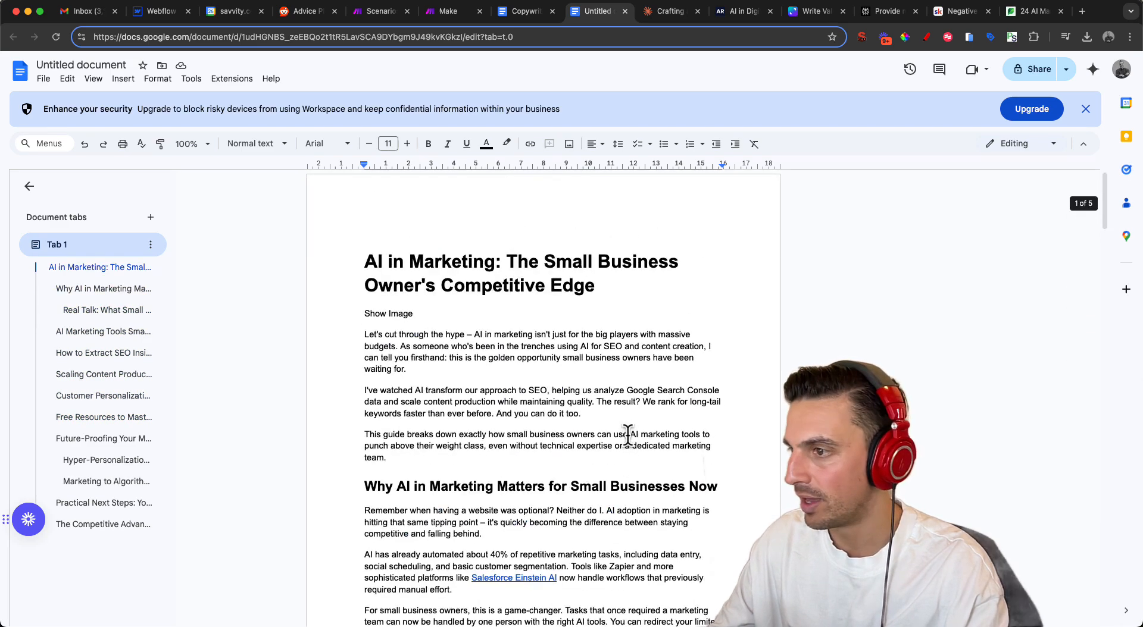
# Delete the stray 'Show Image' line under the title and scroll through the post
pyautogui.doubleClick(389, 313)
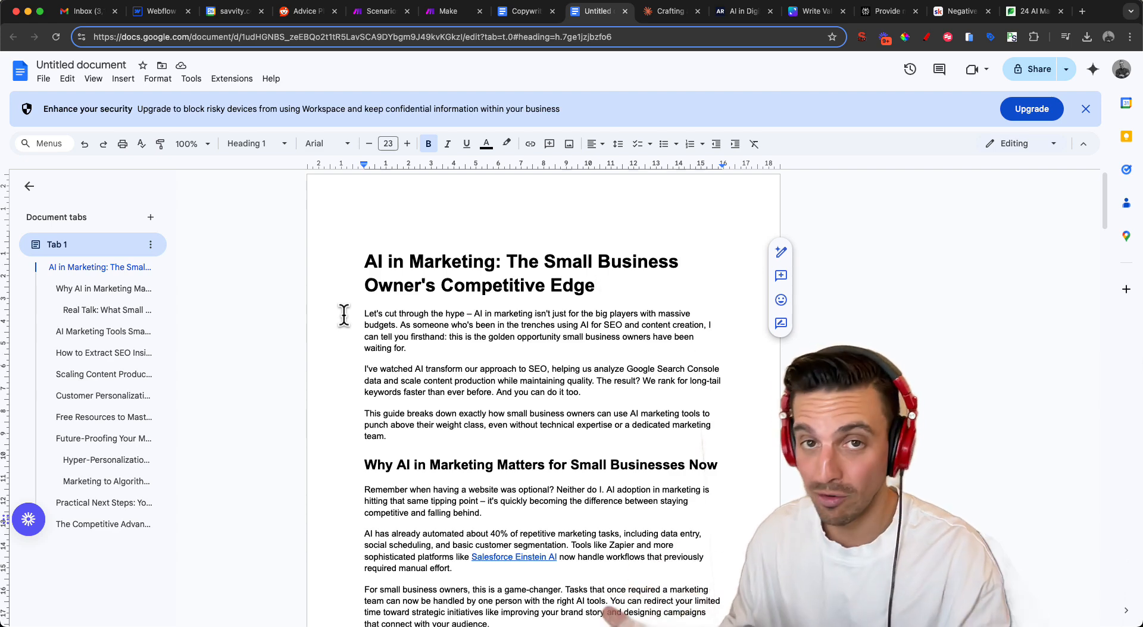
pyautogui.moveTo(202, 366)
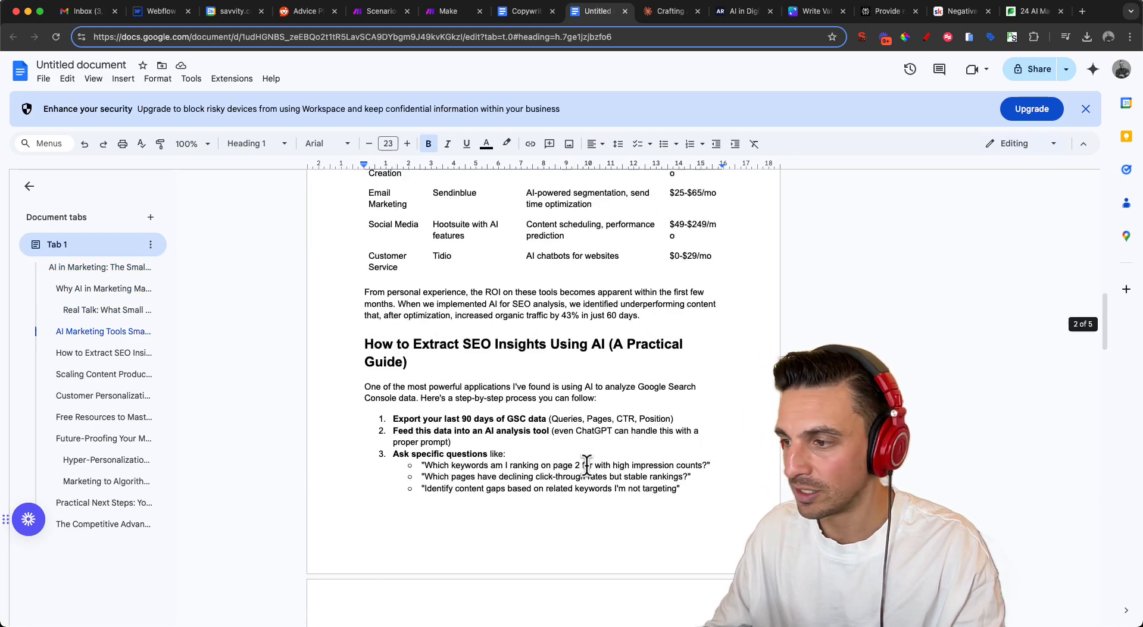
pyautogui.scroll(-3)
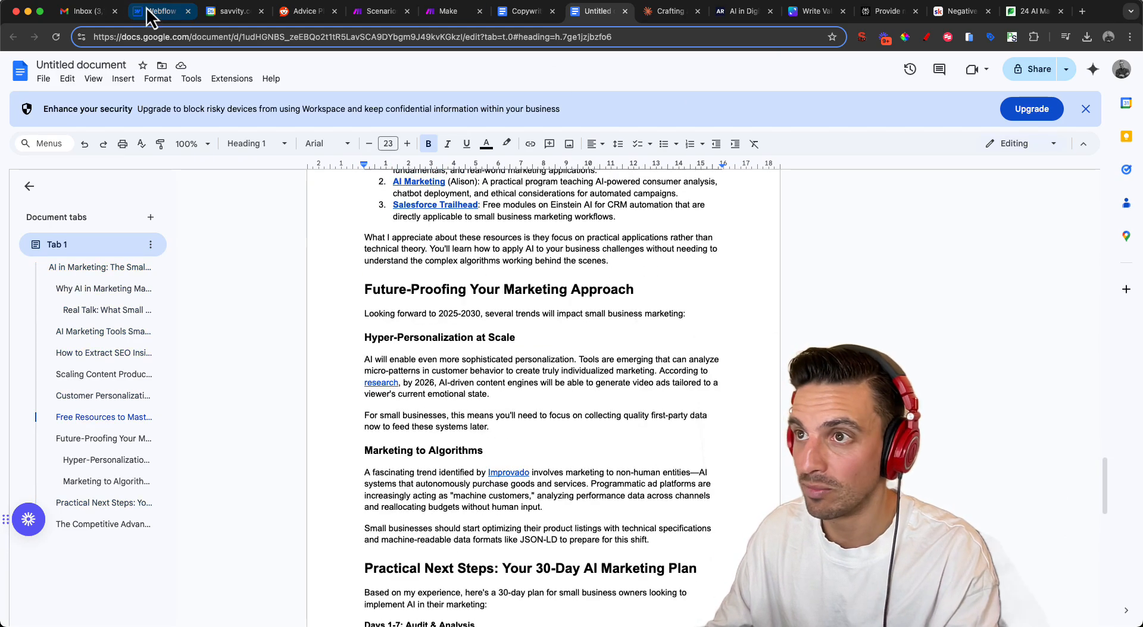
# Scroll through the existing AI marketing post in Webflow's Blog Posts collection
pyautogui.click(159, 11)
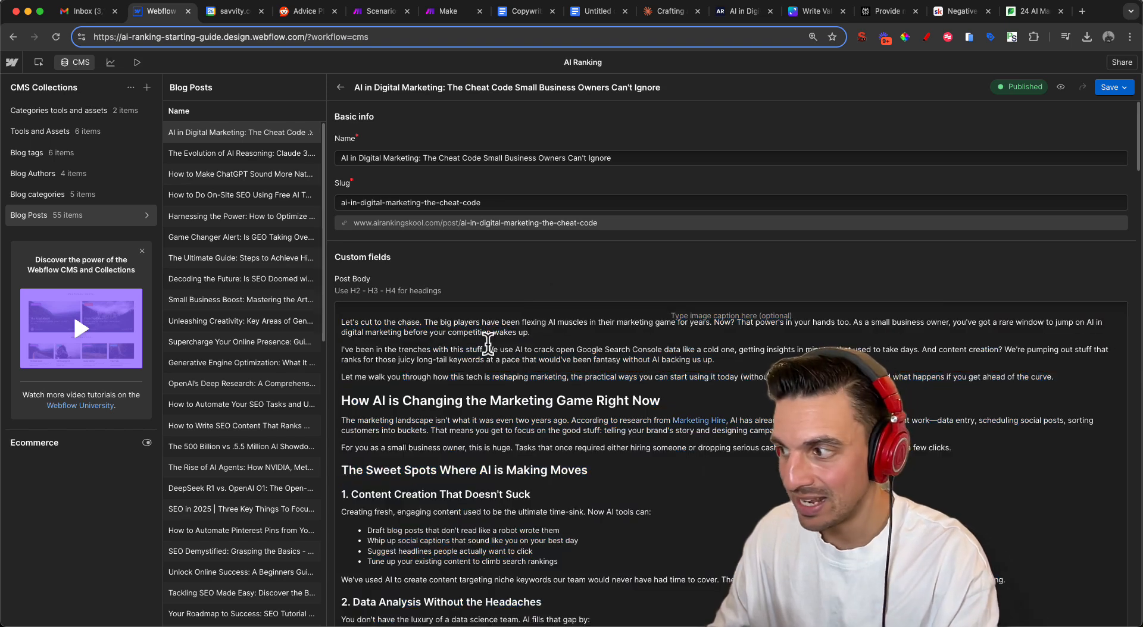
pyautogui.scroll(-3)
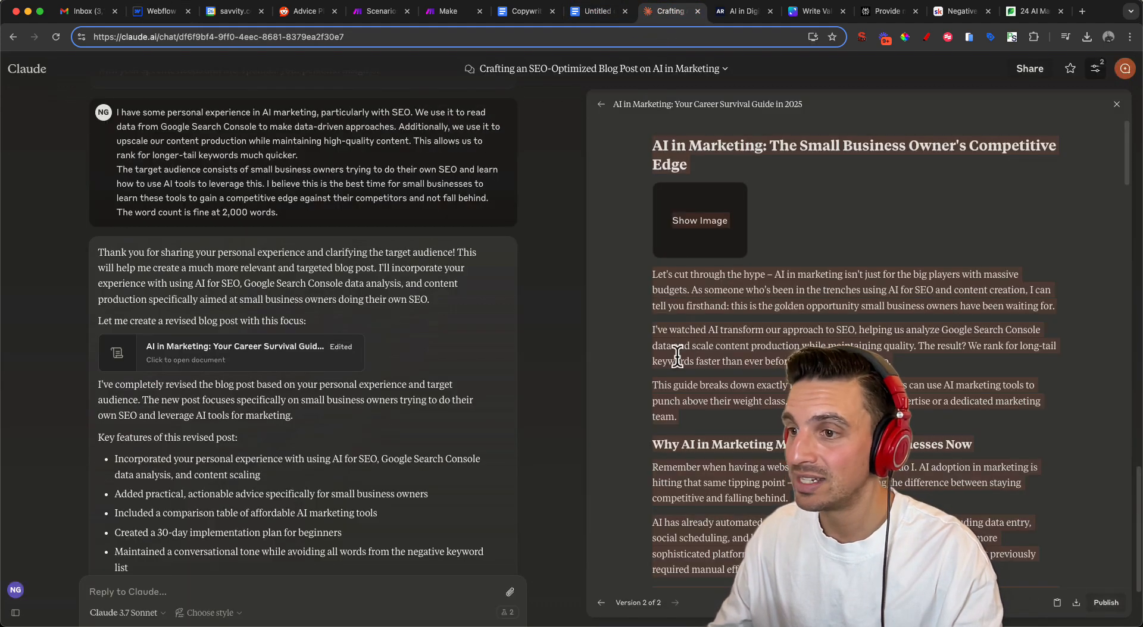
pyautogui.scroll(-3)
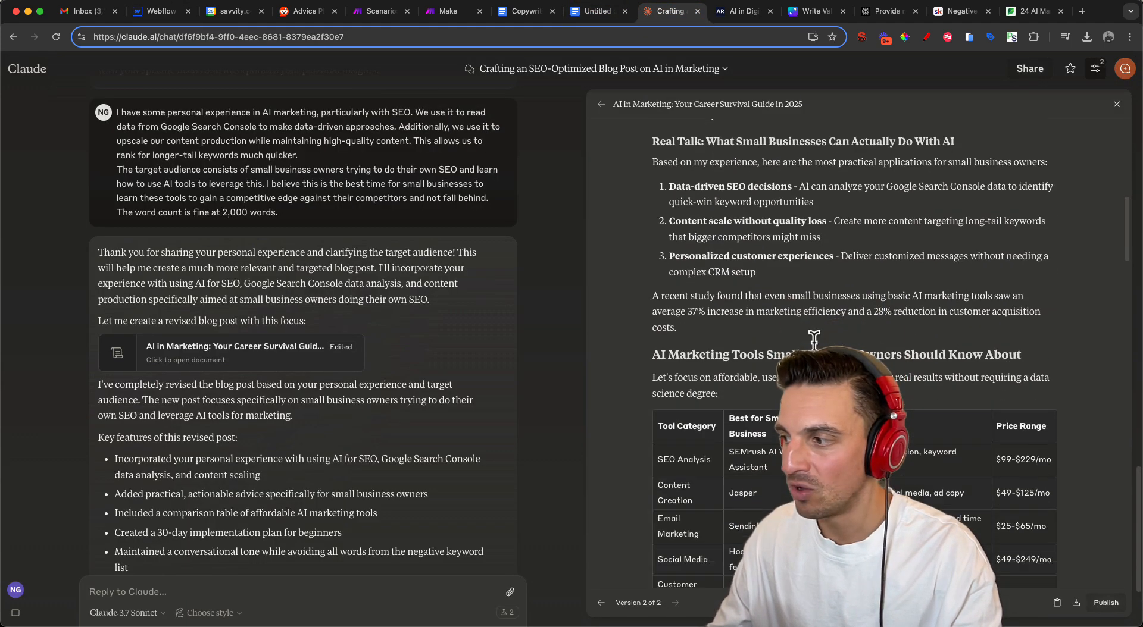
pyautogui.scroll(-3)
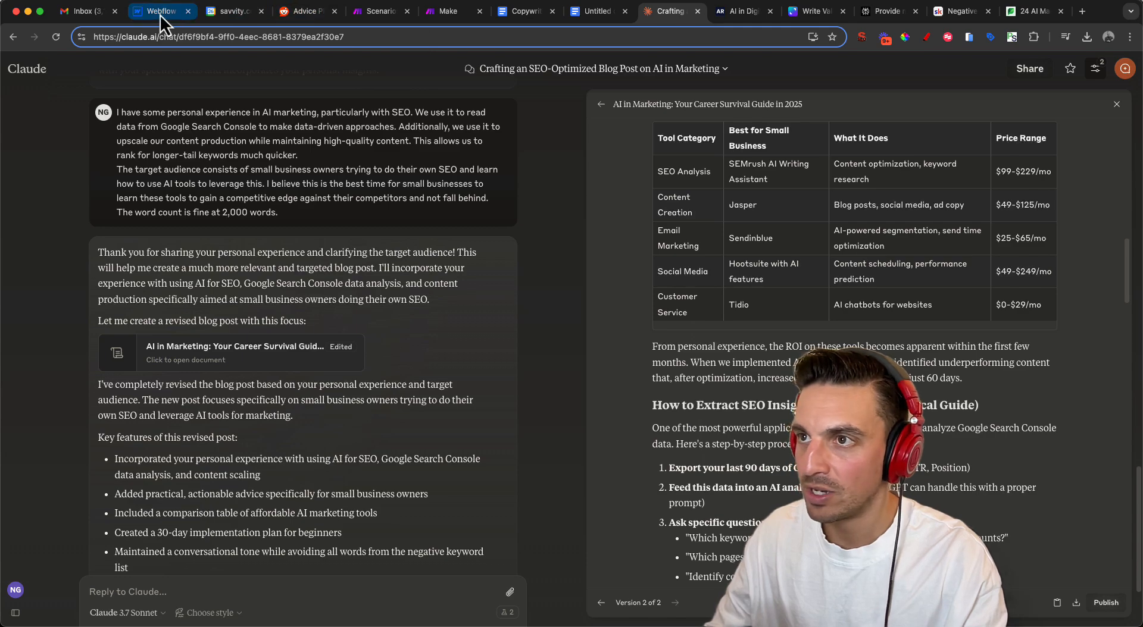
# Scroll the AI in Digital Marketing CMS post to its closing lines, post summary and main image
pyautogui.click(159, 11)
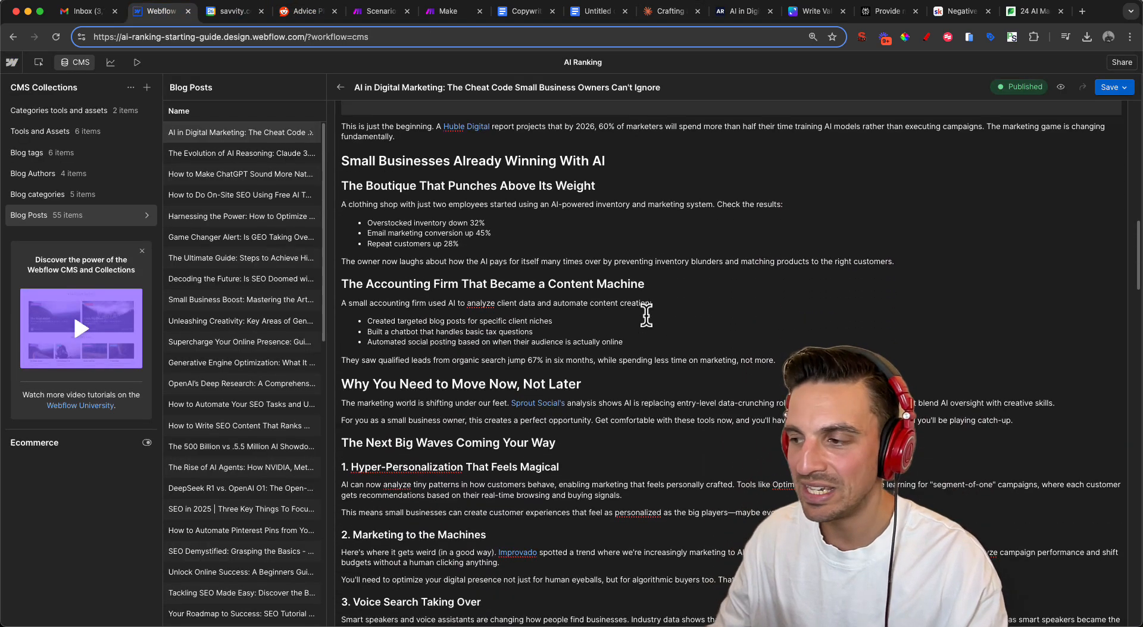
pyautogui.scroll(-3)
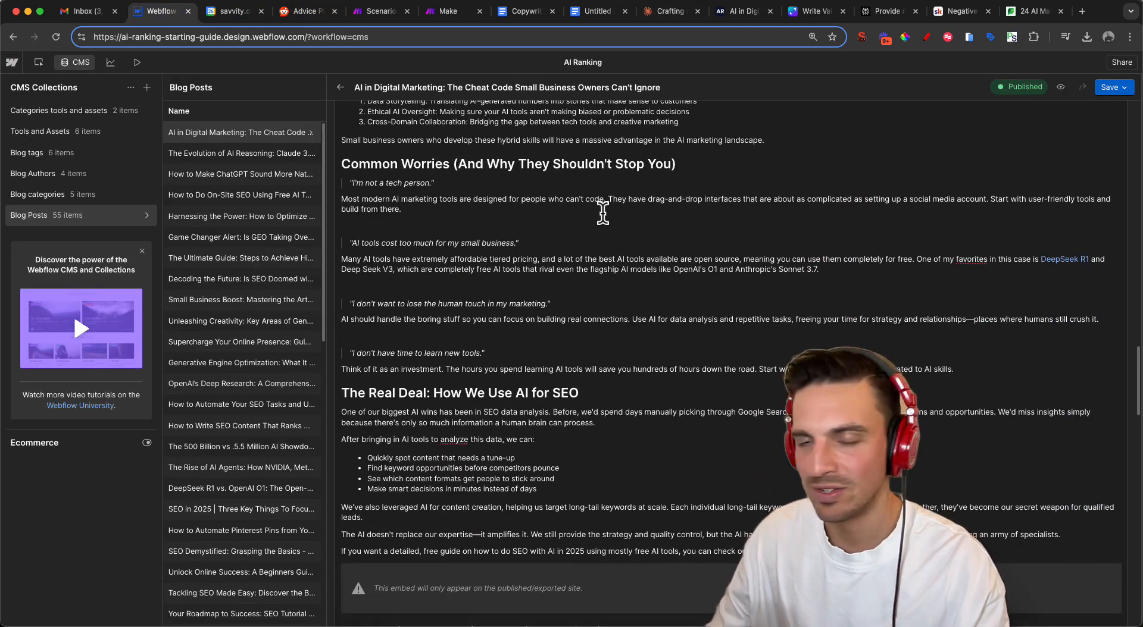
pyautogui.scroll(-3)
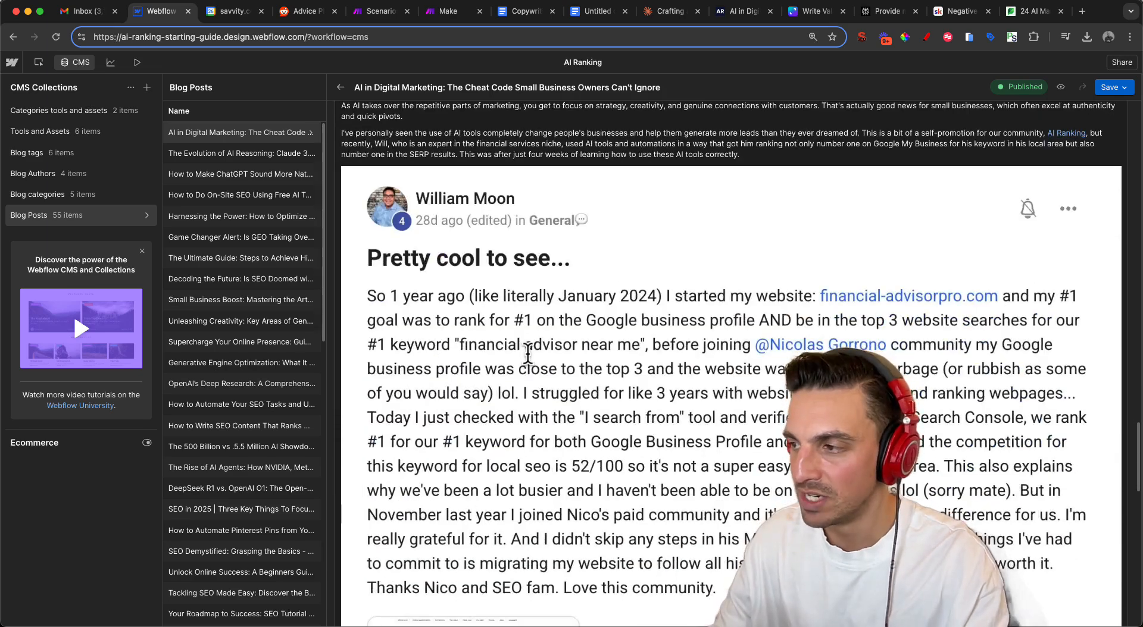
pyautogui.scroll(-3)
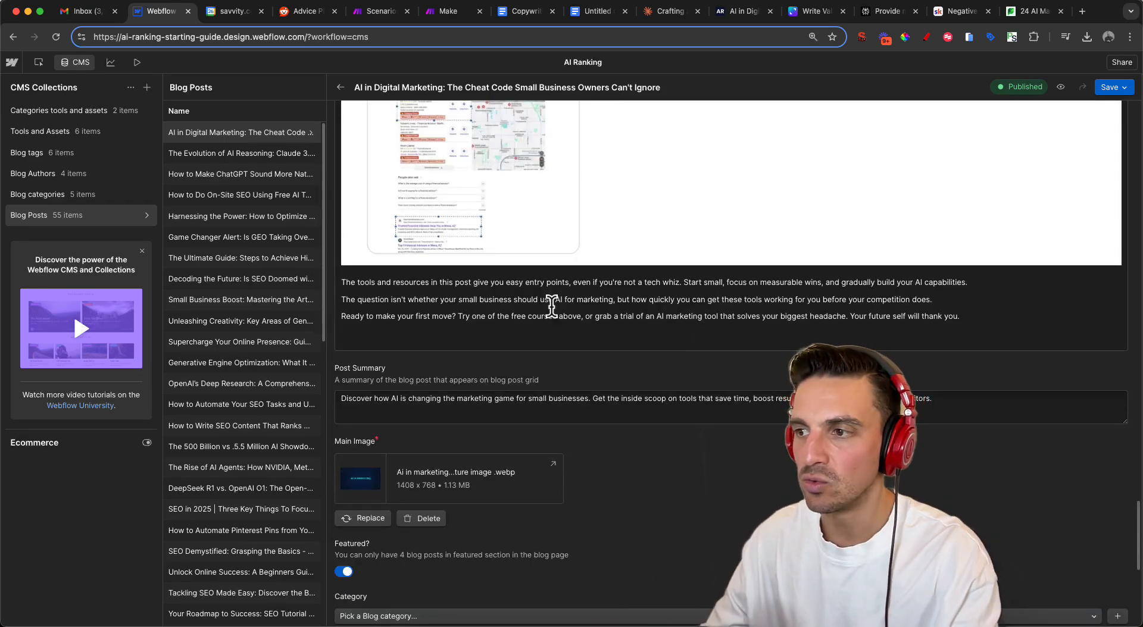
pyautogui.scroll(-3)
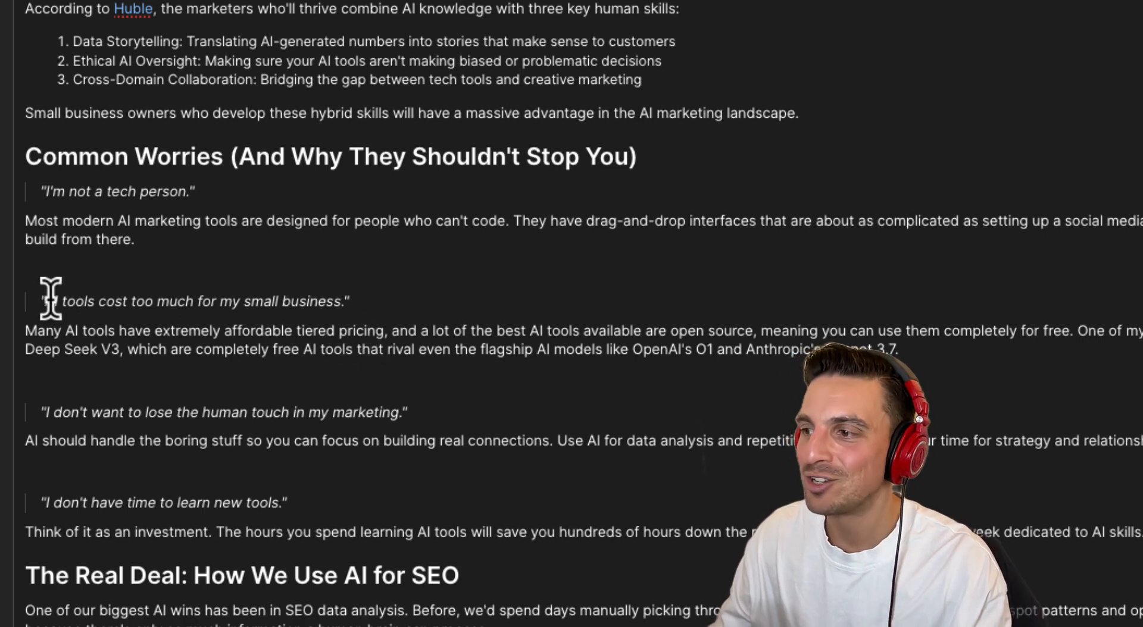
pyautogui.moveTo(298, 353)
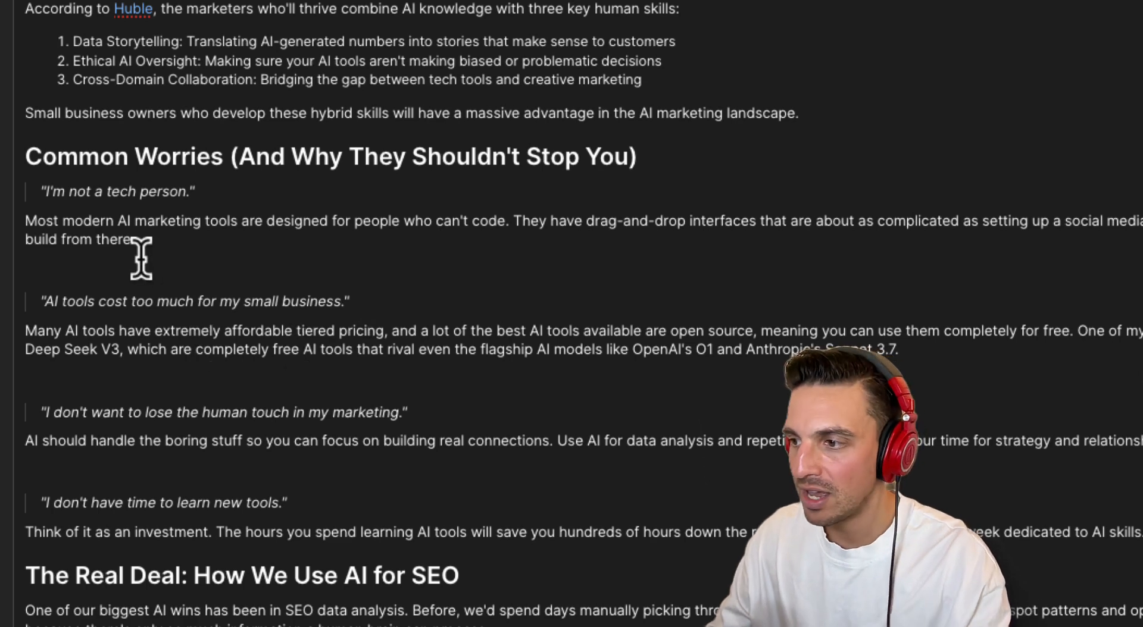
pyautogui.moveTo(561, 364)
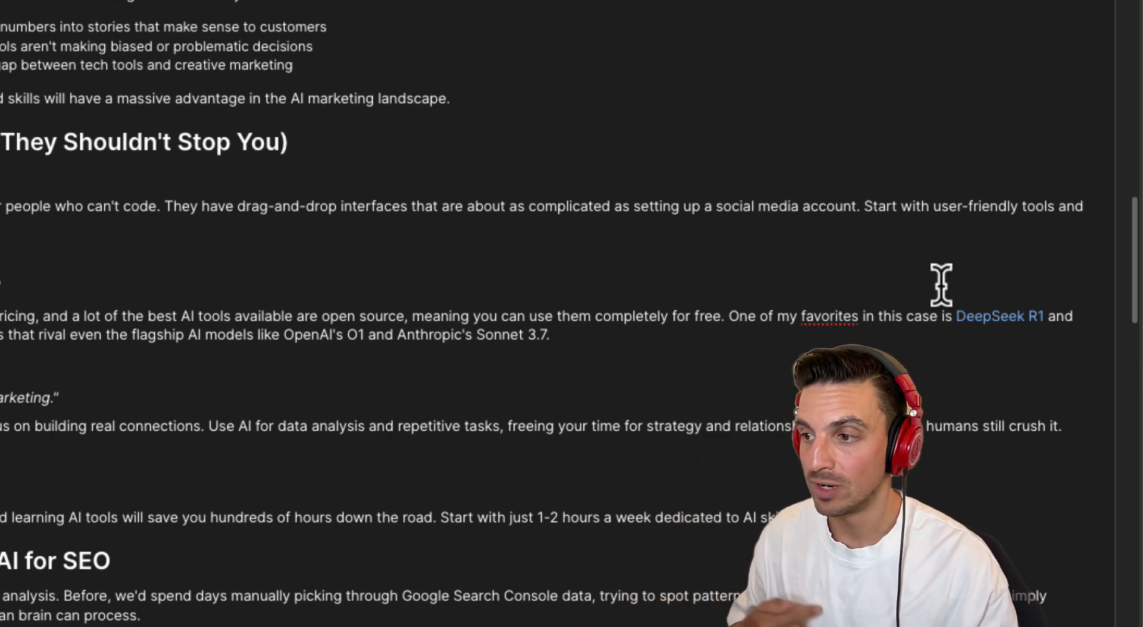
pyautogui.scroll(-3)
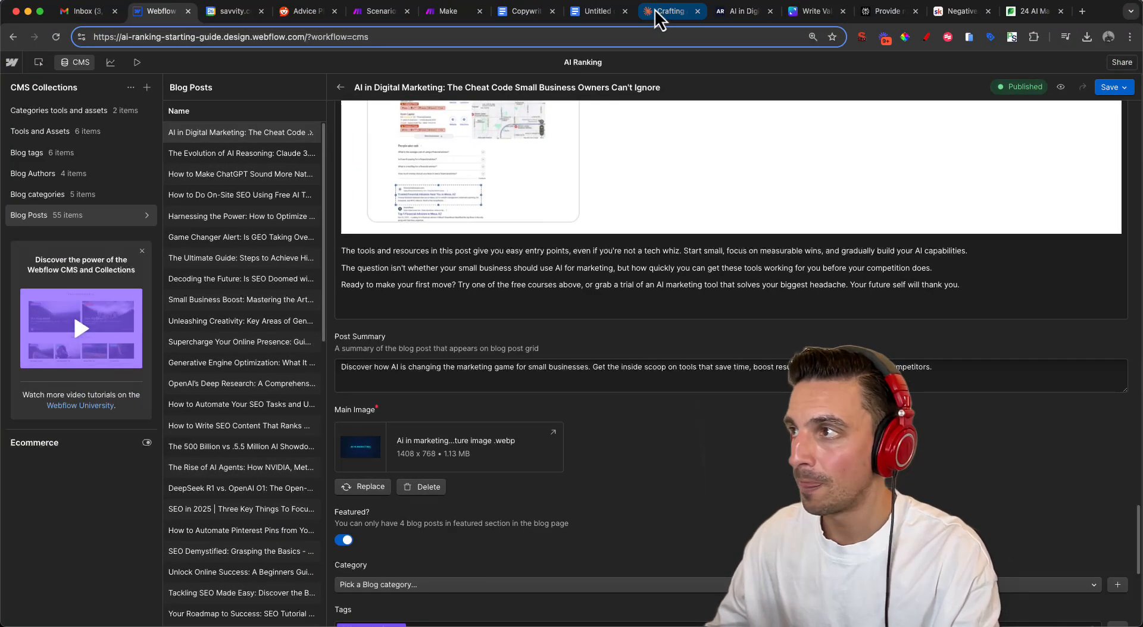
# Review Claude's 145-character meta description, then open the live published article
pyautogui.click(672, 11)
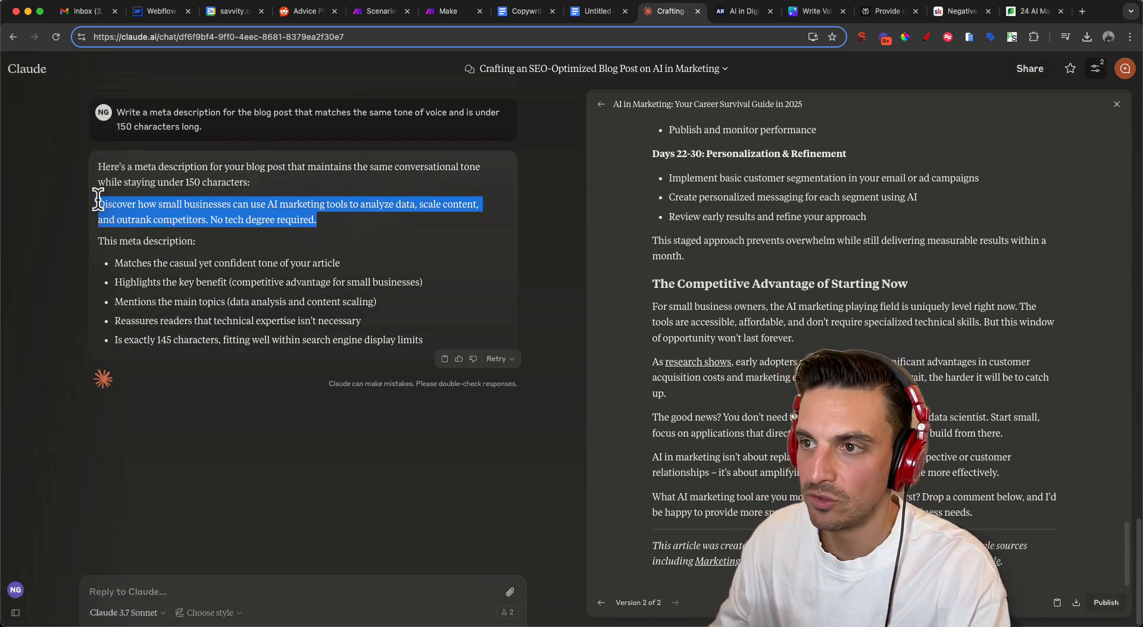
pyautogui.moveTo(289, 207)
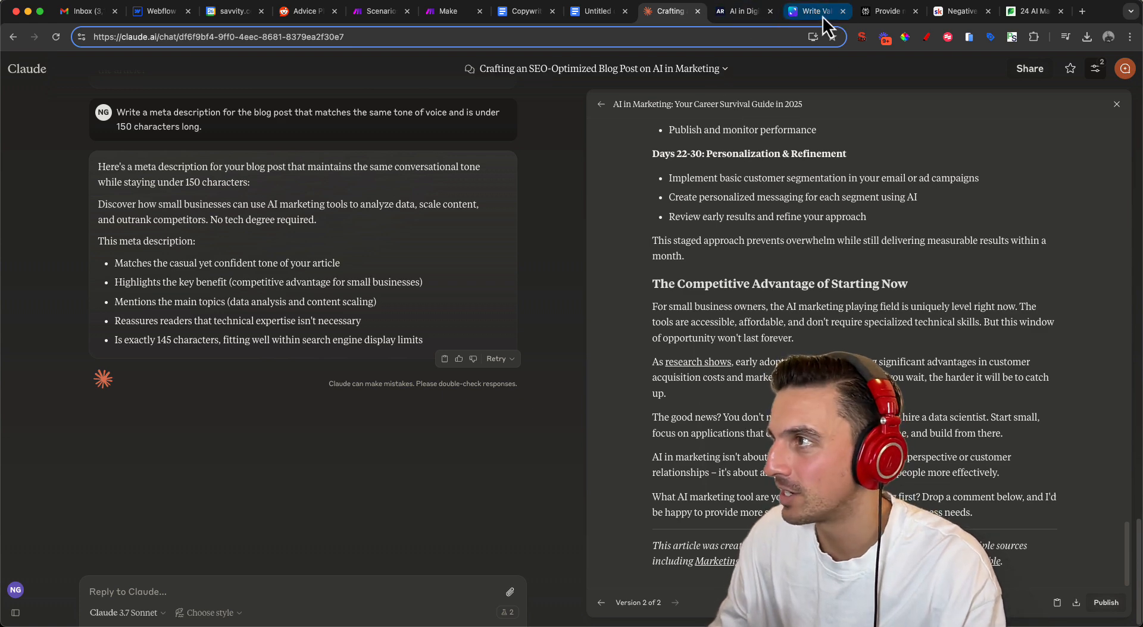
pyautogui.click(743, 11)
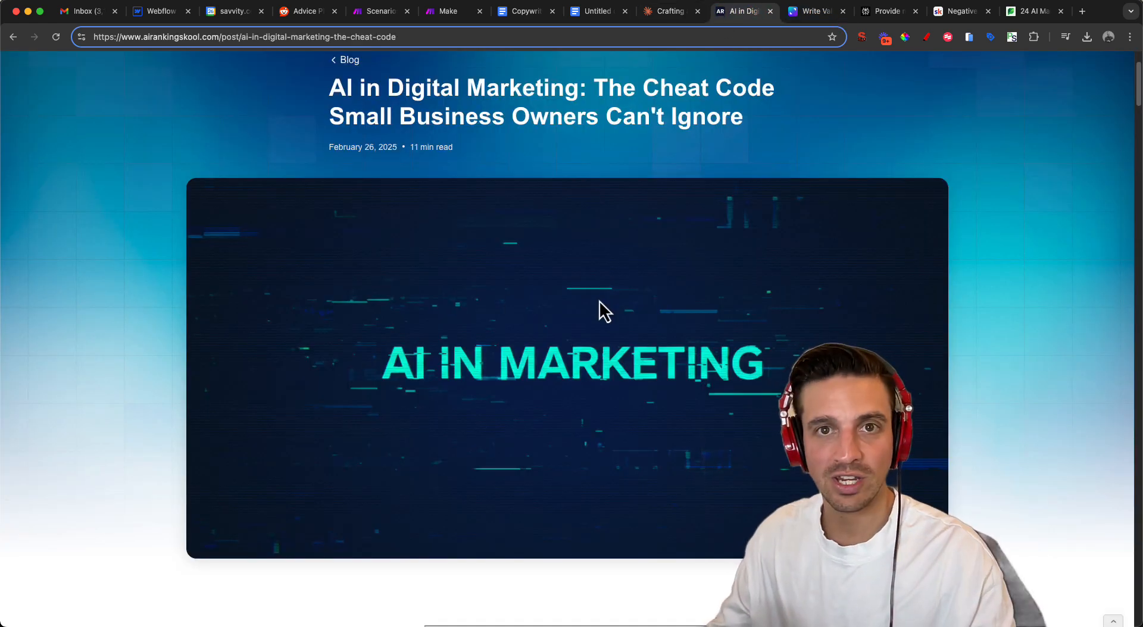
pyautogui.scroll(-3)
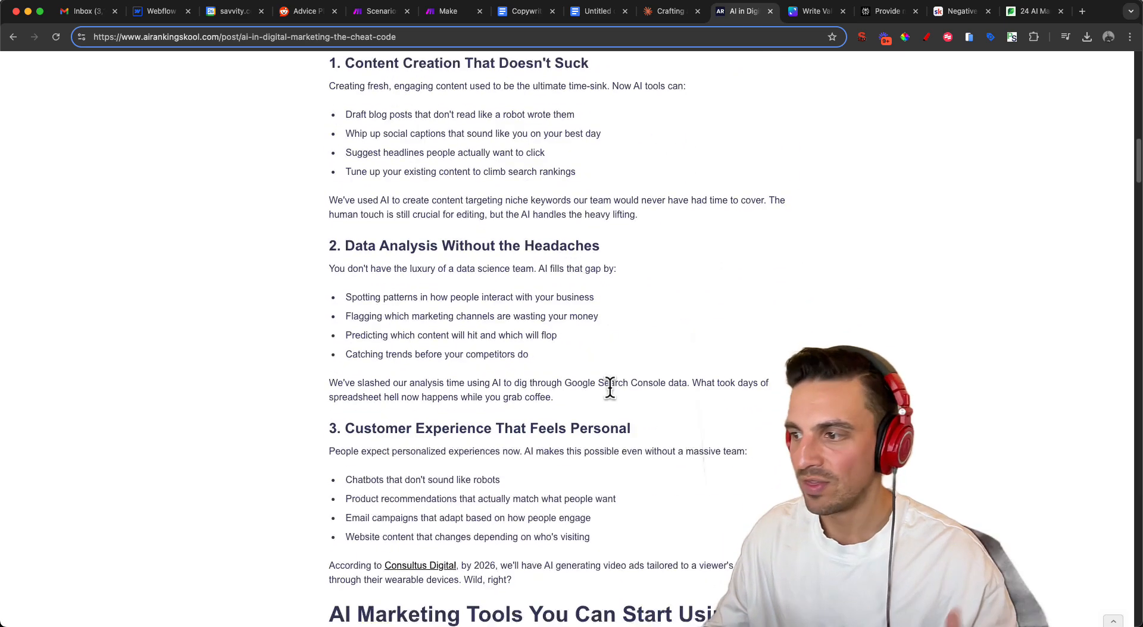
pyautogui.scroll(-3)
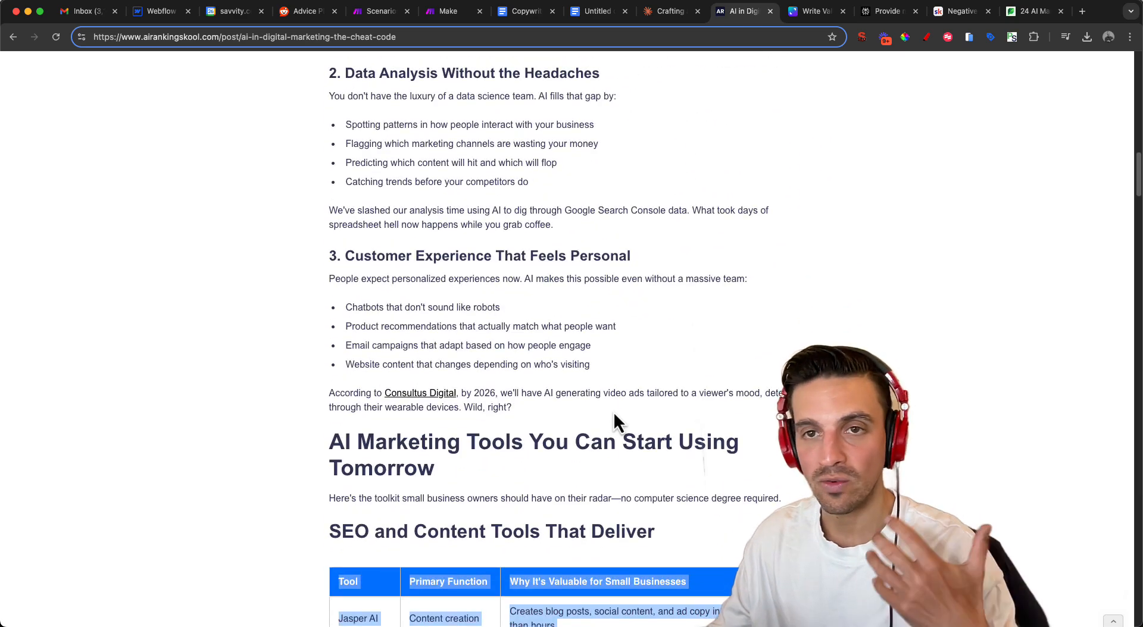
pyautogui.scroll(-3)
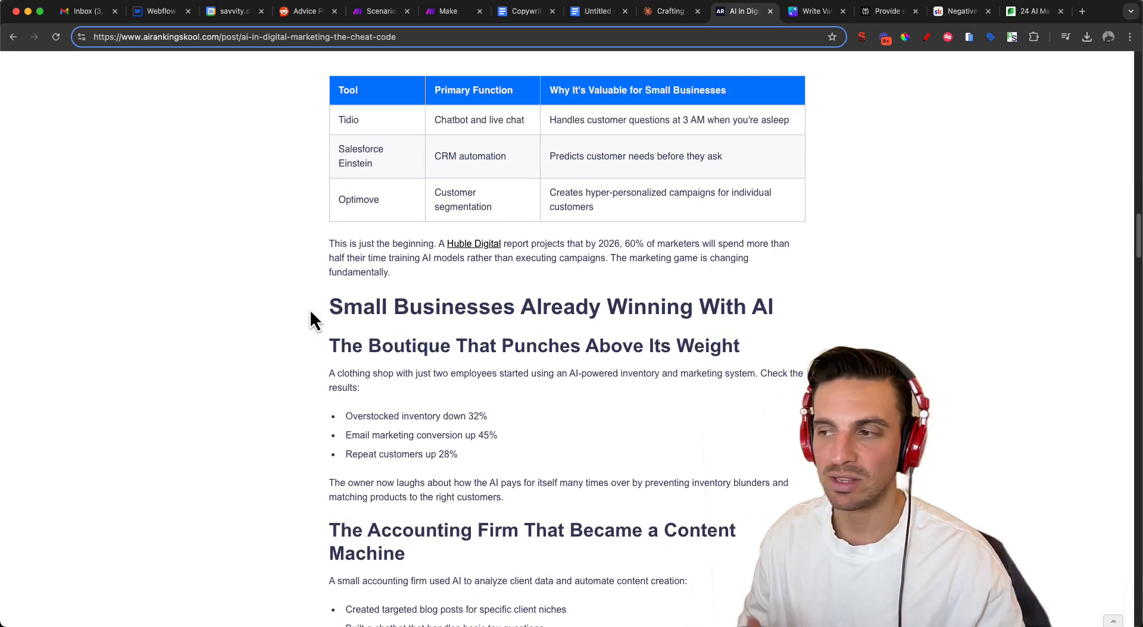
pyautogui.scroll(-3)
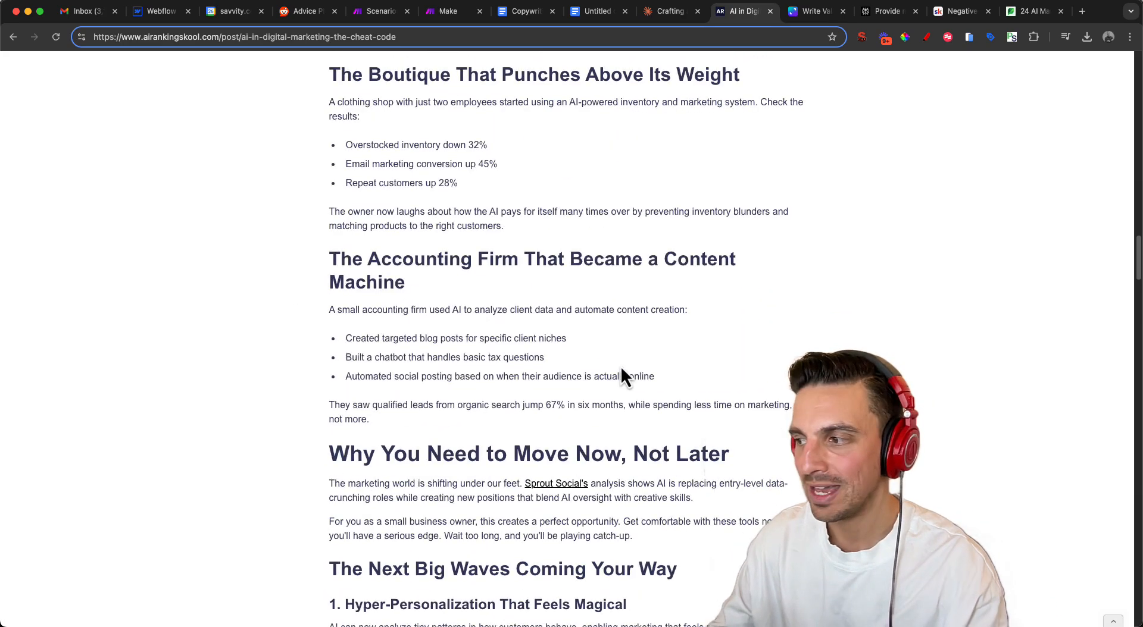
pyautogui.scroll(-3)
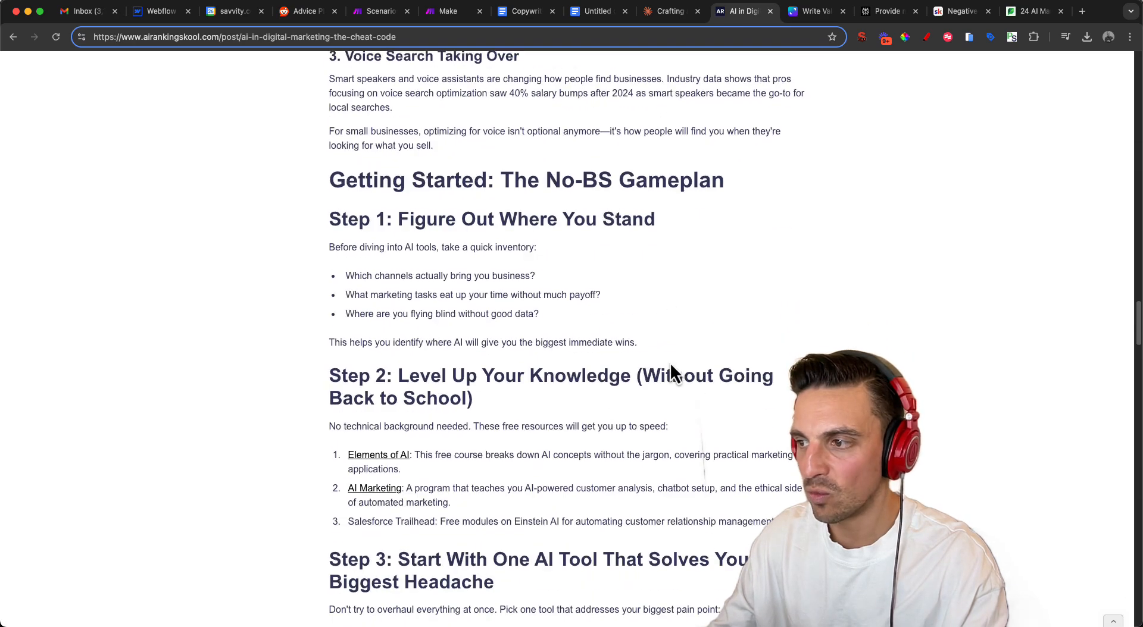
pyautogui.scroll(-3)
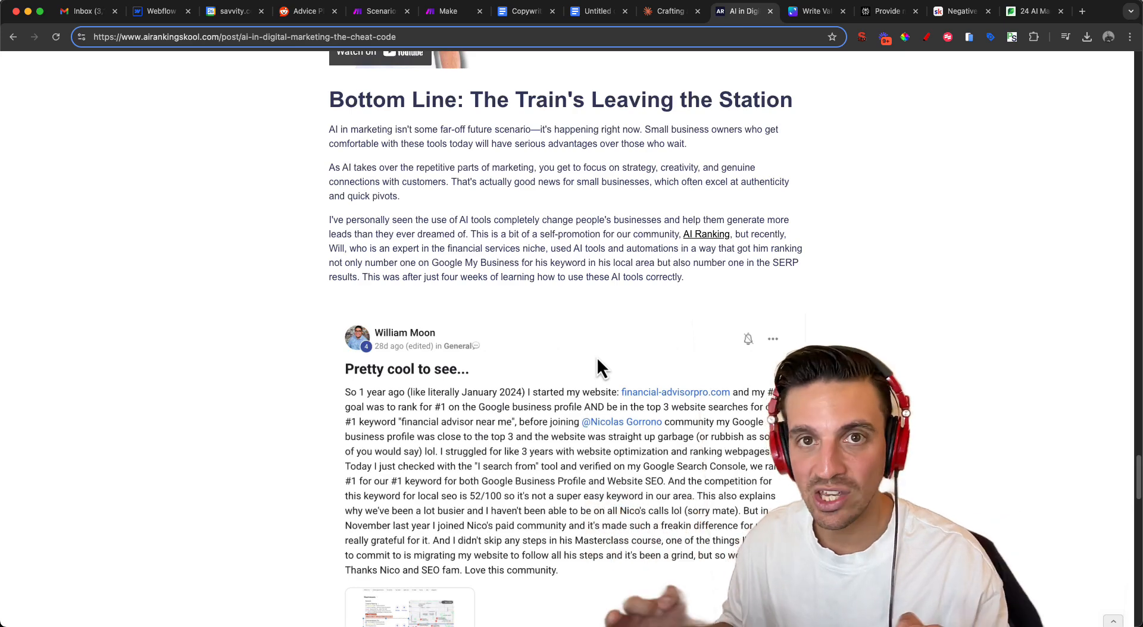
pyautogui.scroll(-3)
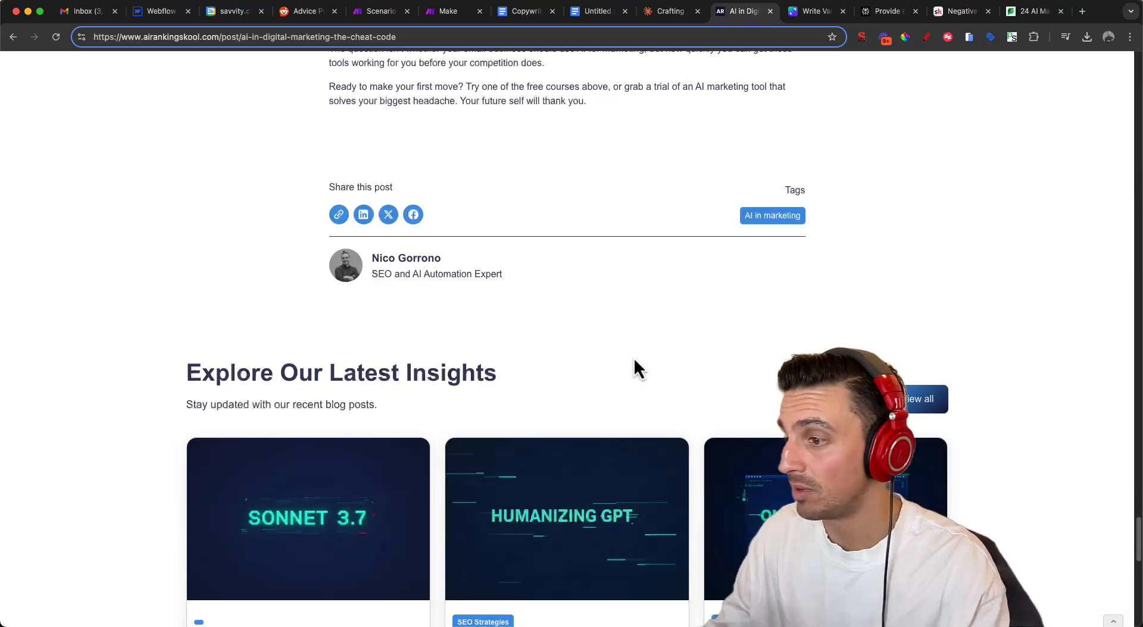
pyautogui.scroll(3)
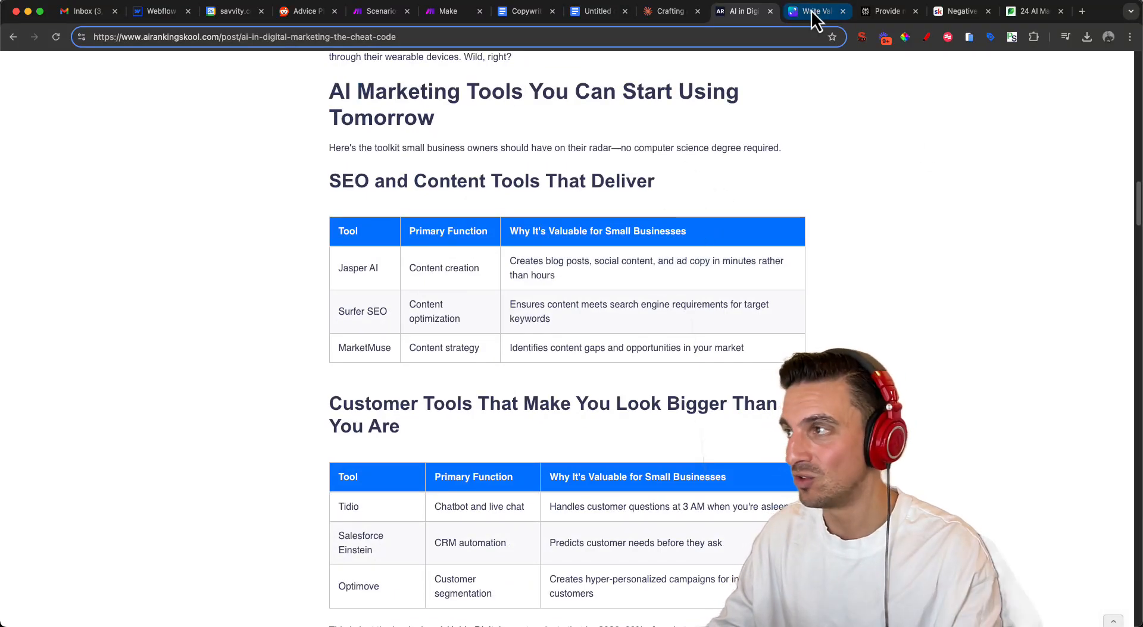
pyautogui.click(813, 11)
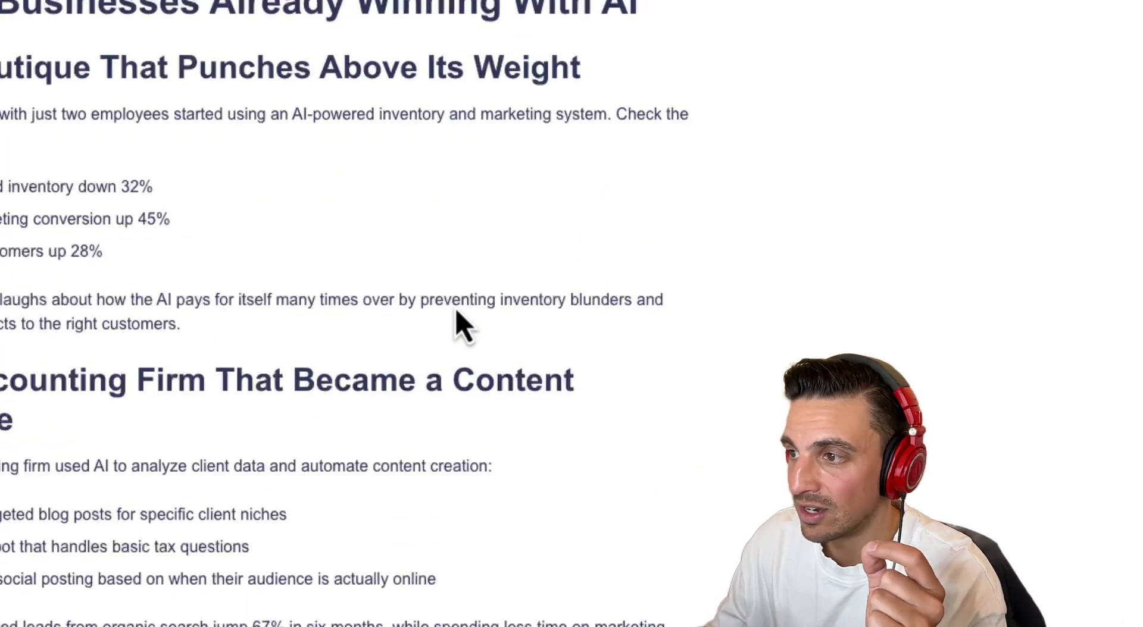
pyautogui.scroll(-3)
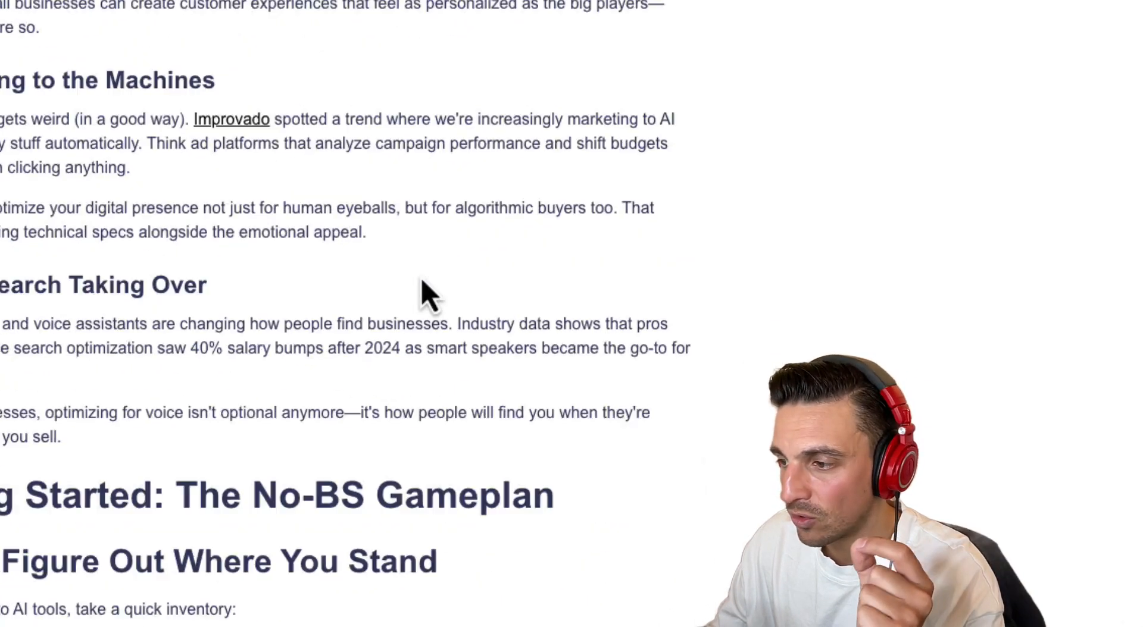
pyautogui.scroll(-3)
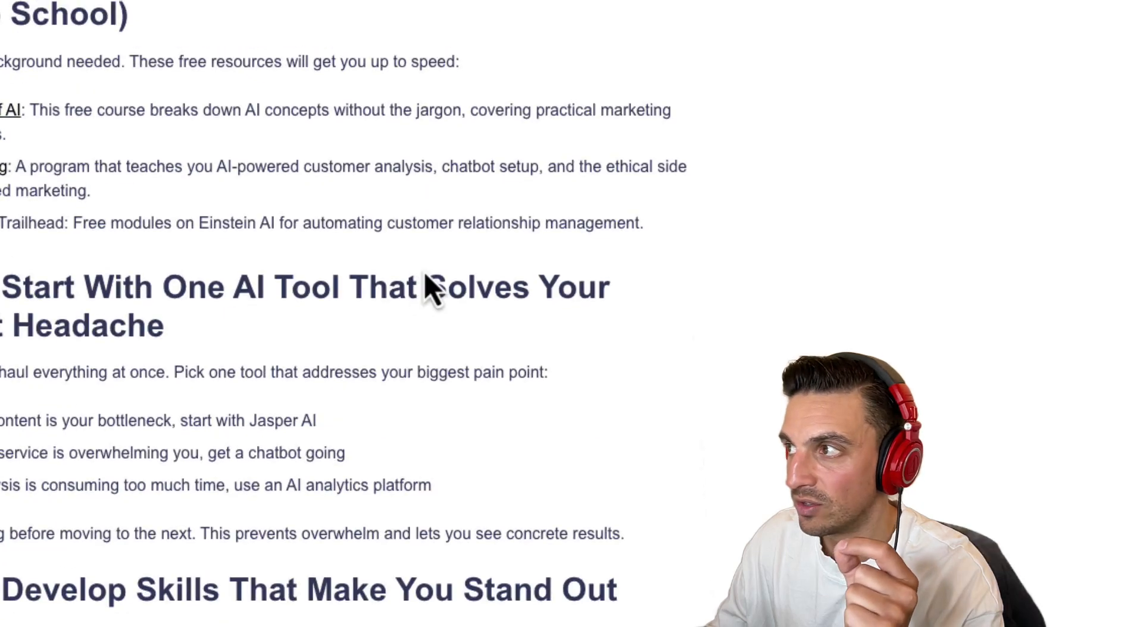
pyautogui.scroll(-3)
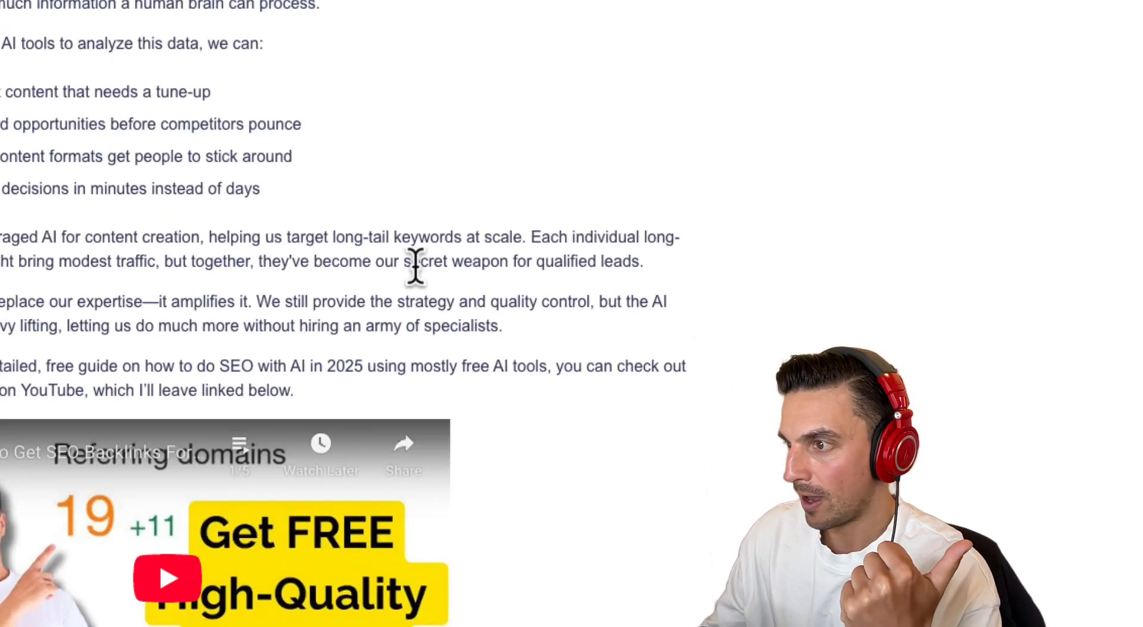
pyautogui.scroll(-3)
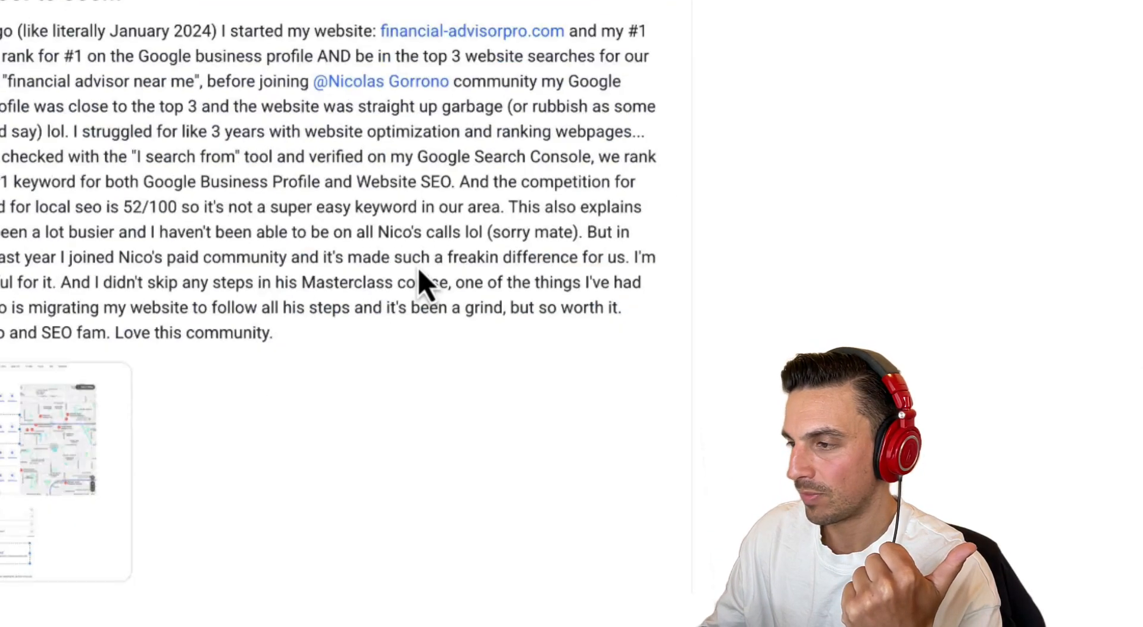
pyautogui.scroll(-3)
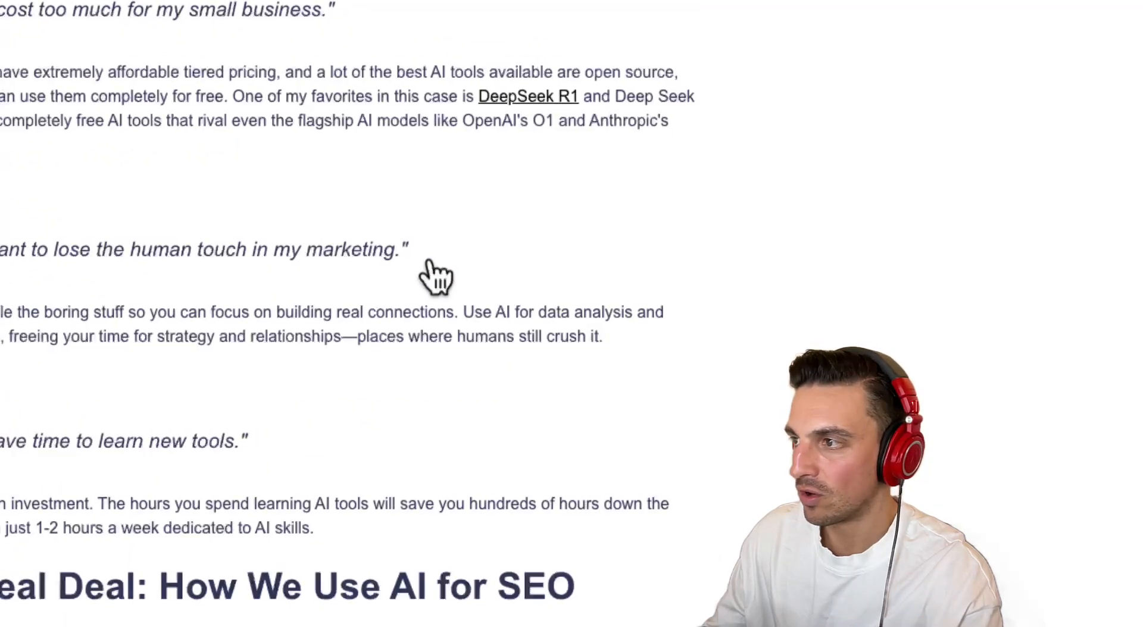
pyautogui.scroll(-3)
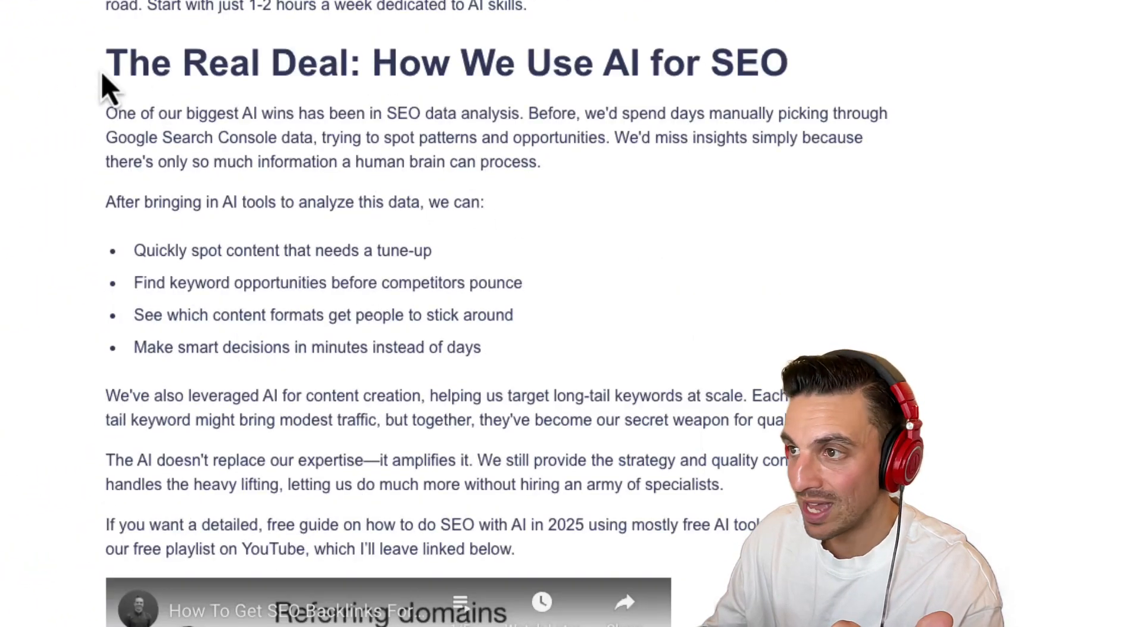
pyautogui.moveTo(110, 62); pyautogui.dragTo(510, 549)
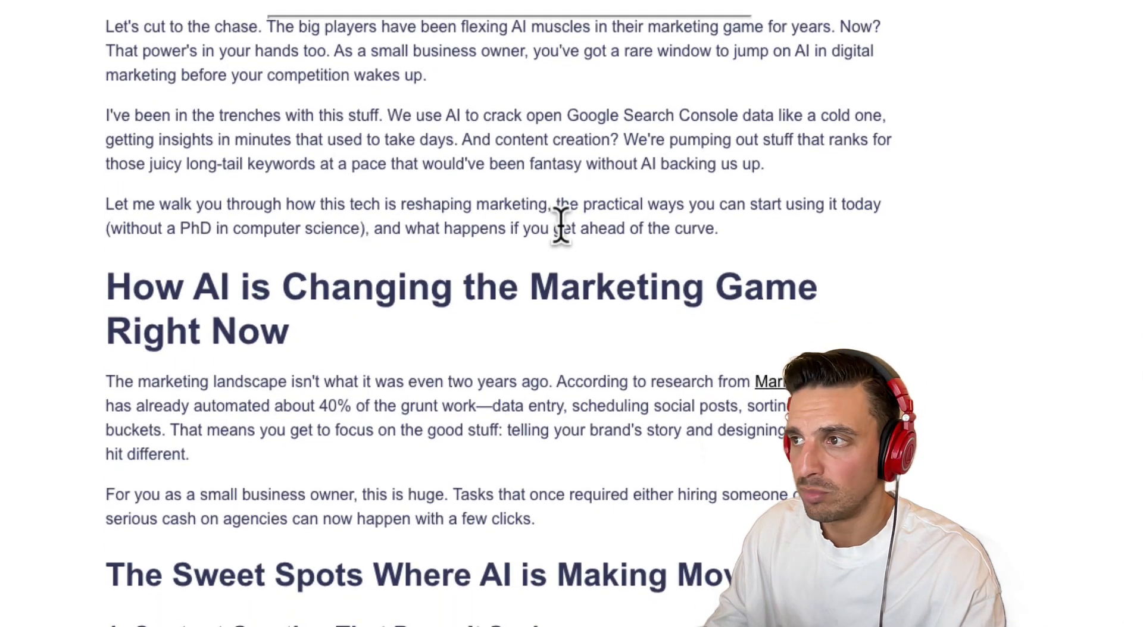
pyautogui.moveTo(744, 14)
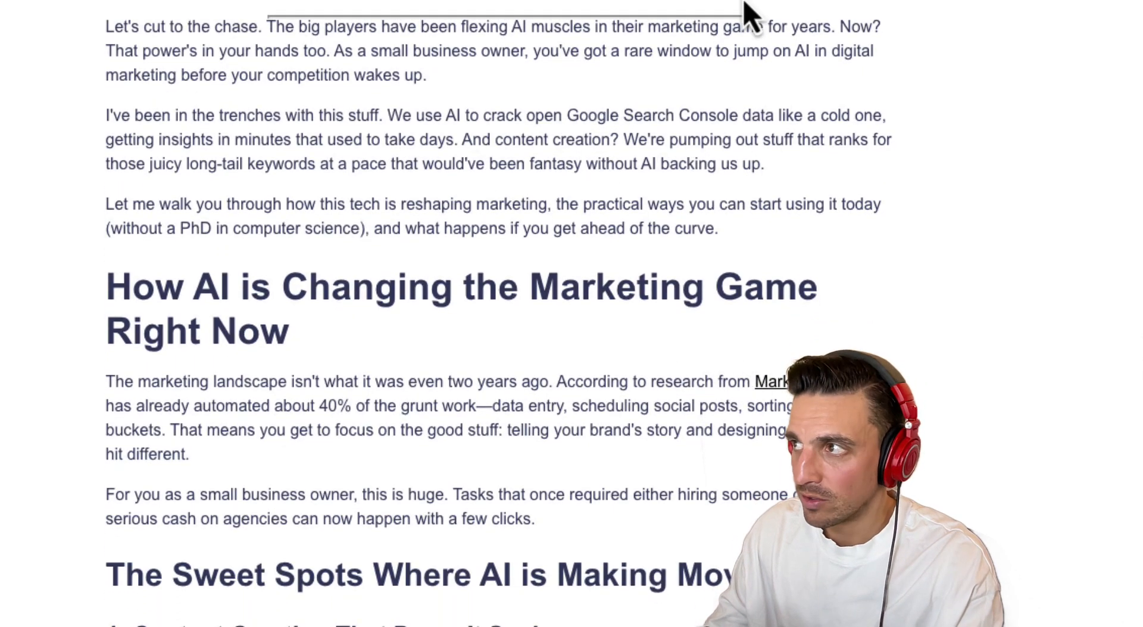